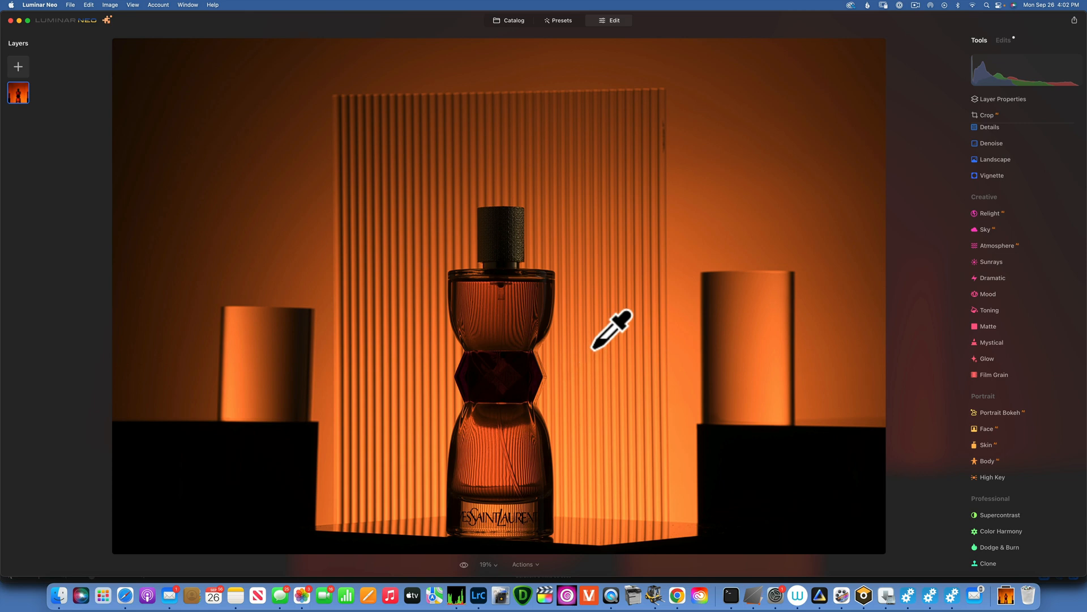
{"action": "mouse_move", "coordinate": [562, 305]}
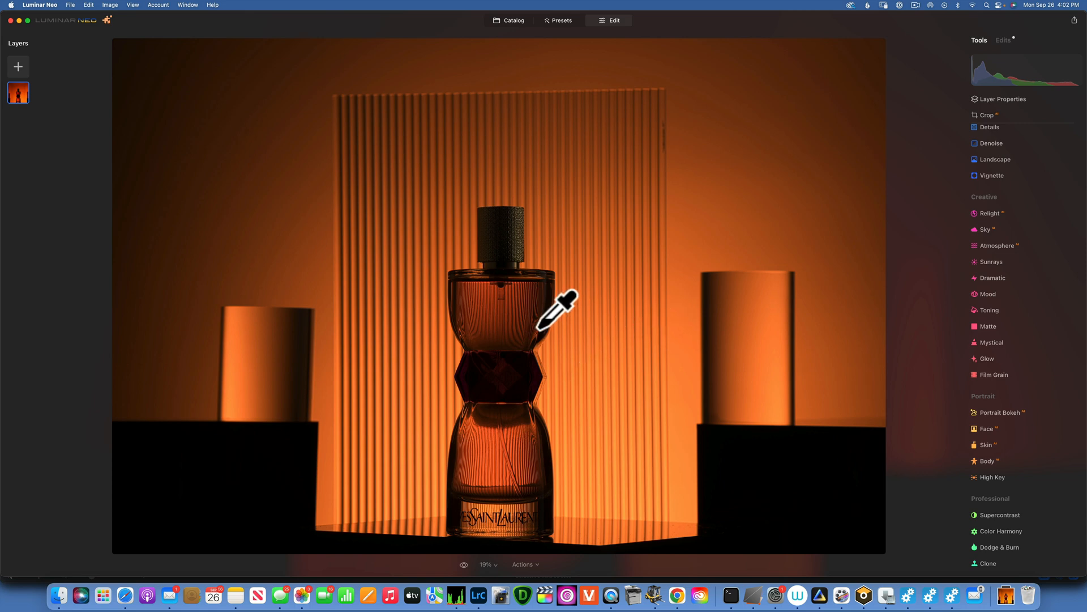
{"action": "mouse_move", "coordinate": [527, 318]}
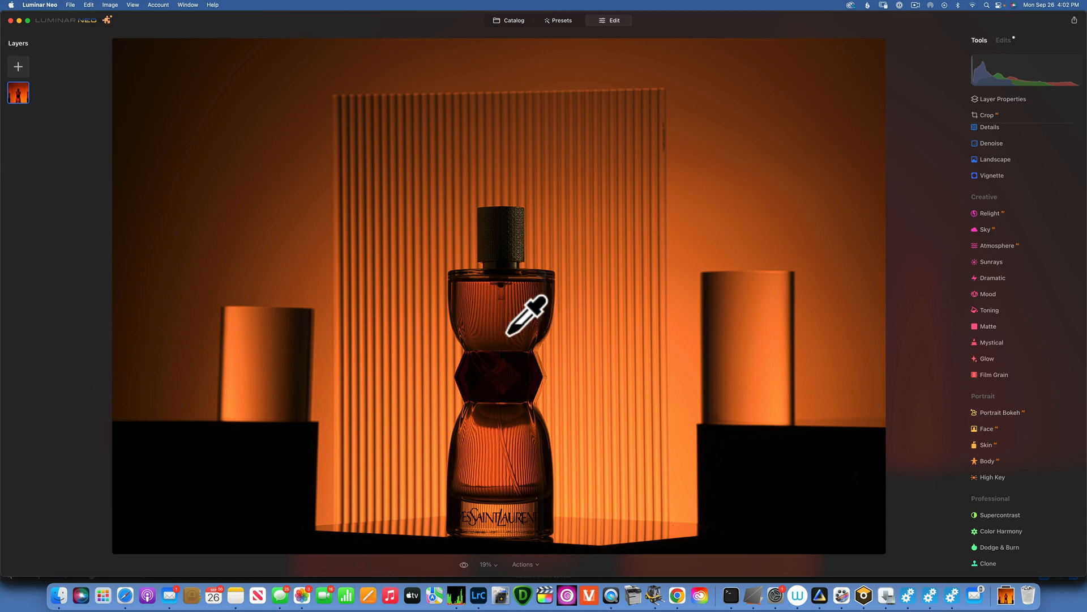
{"action": "mouse_move", "coordinate": [613, 297]}
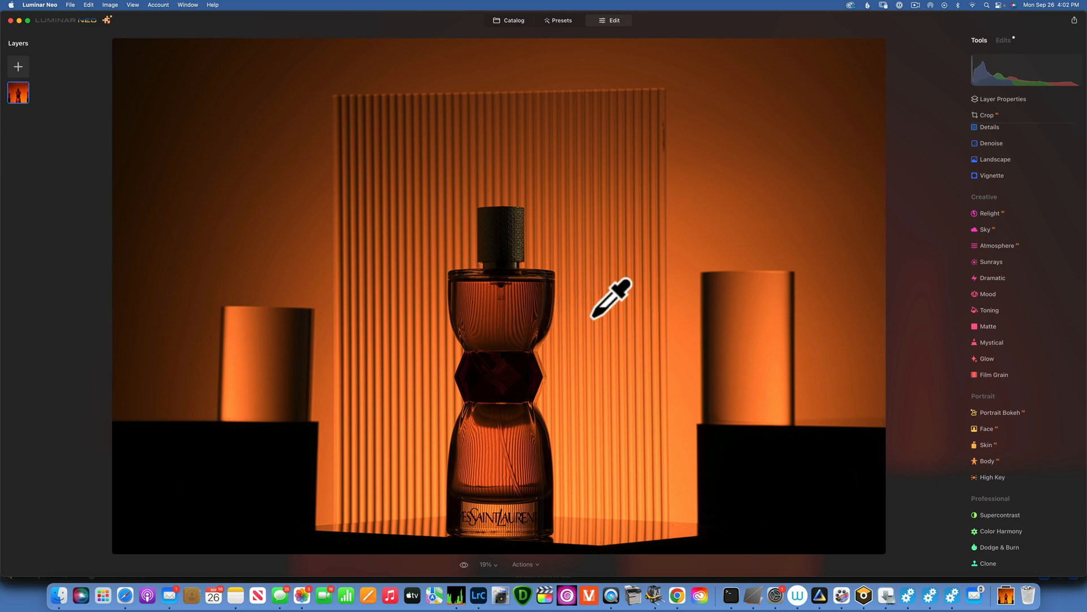
{"action": "mouse_move", "coordinate": [520, 281]}
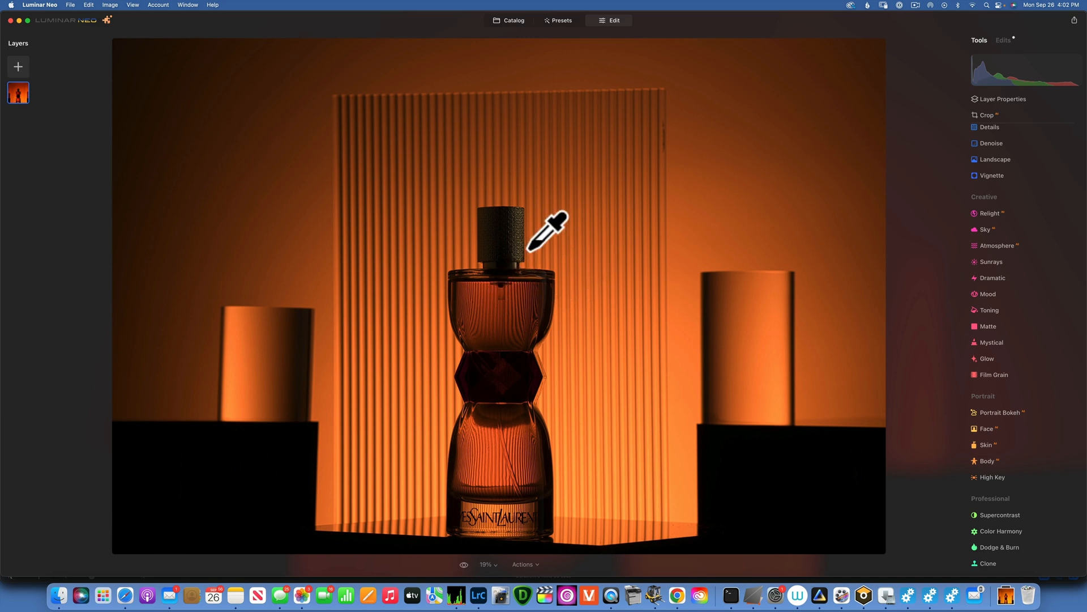
{"action": "mouse_move", "coordinate": [509, 309]}
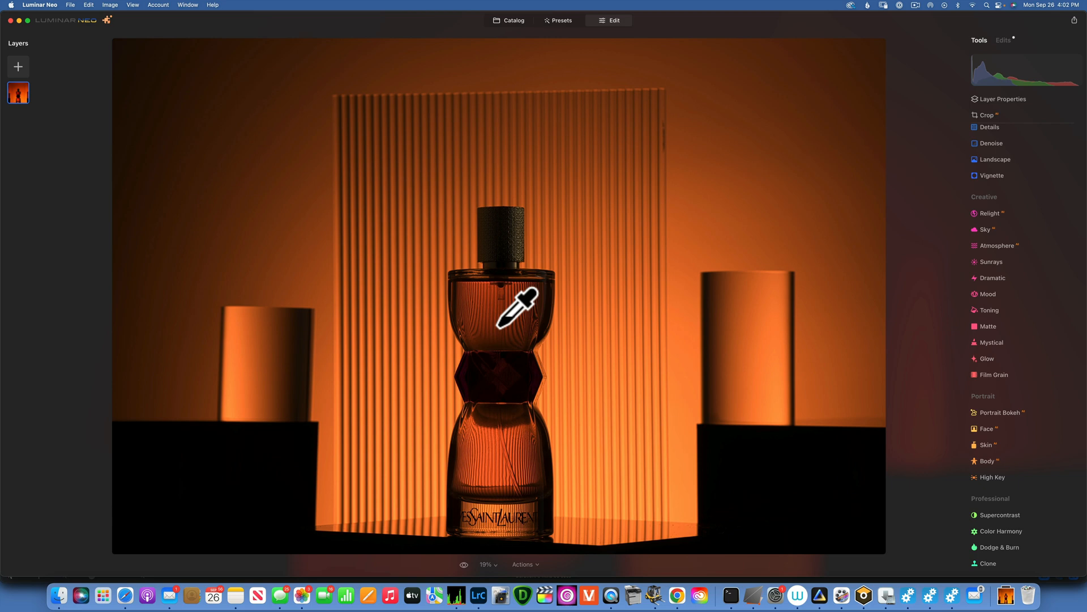
{"action": "mouse_move", "coordinate": [571, 268]}
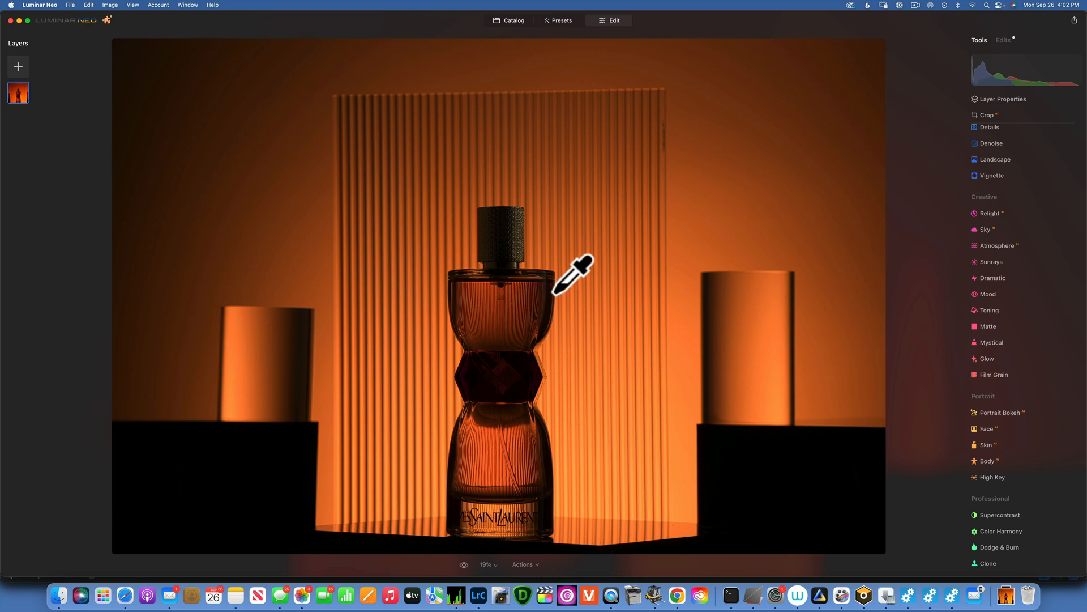
{"action": "mouse_move", "coordinate": [503, 281]}
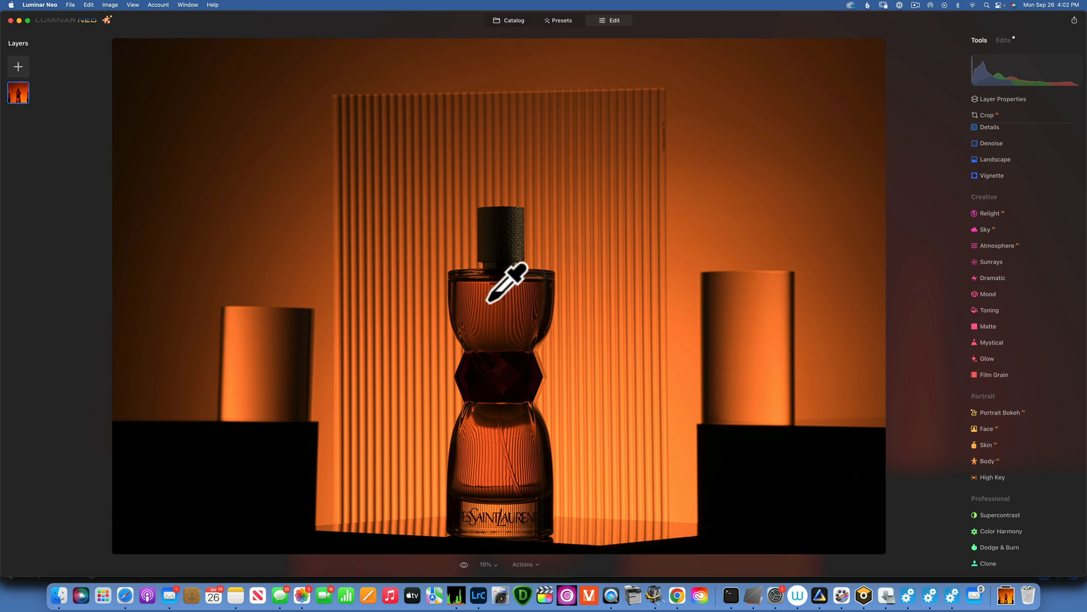
{"action": "mouse_move", "coordinate": [540, 280]}
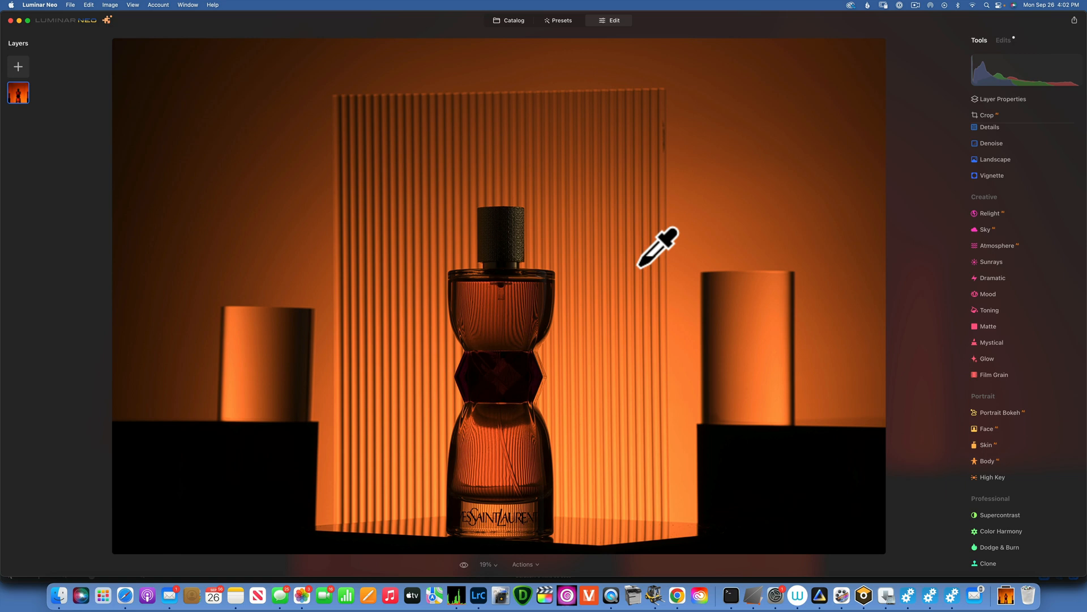
{"action": "mouse_move", "coordinate": [588, 229]}
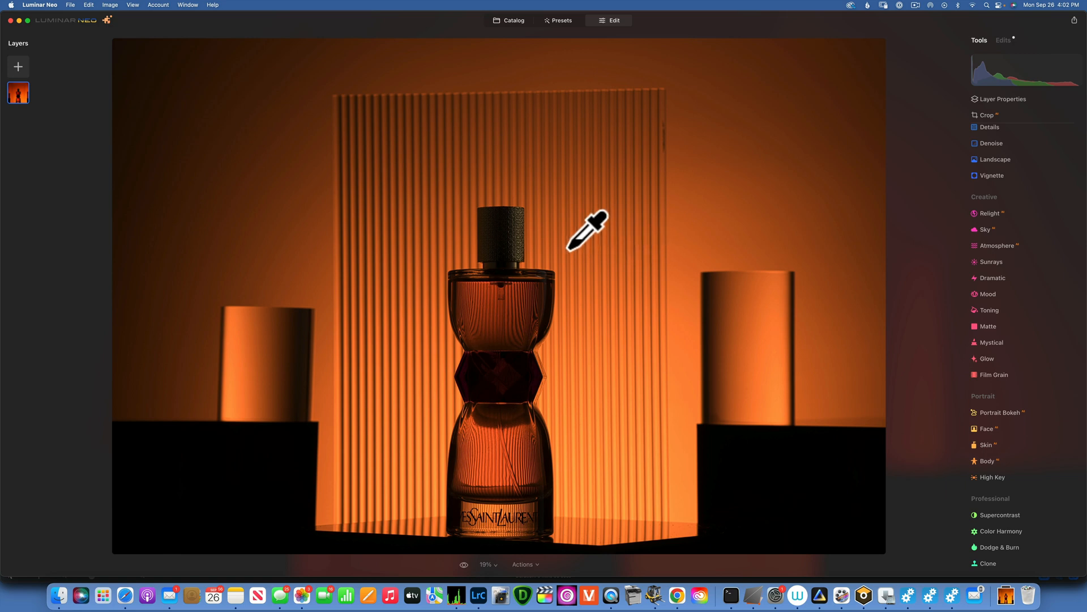
{"action": "mouse_move", "coordinate": [593, 267]}
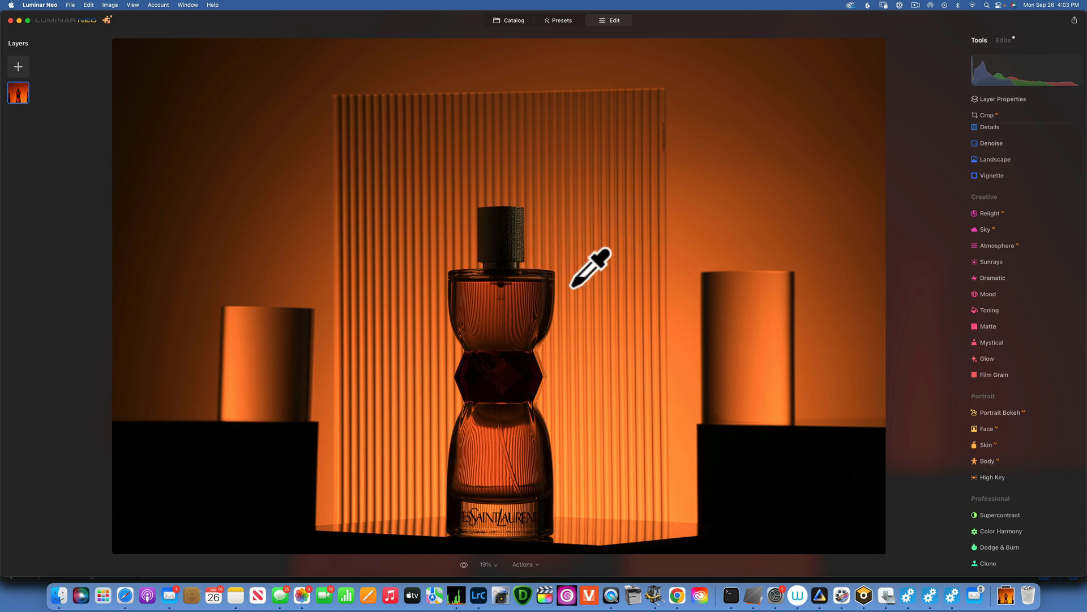
{"action": "mouse_move", "coordinate": [544, 306]}
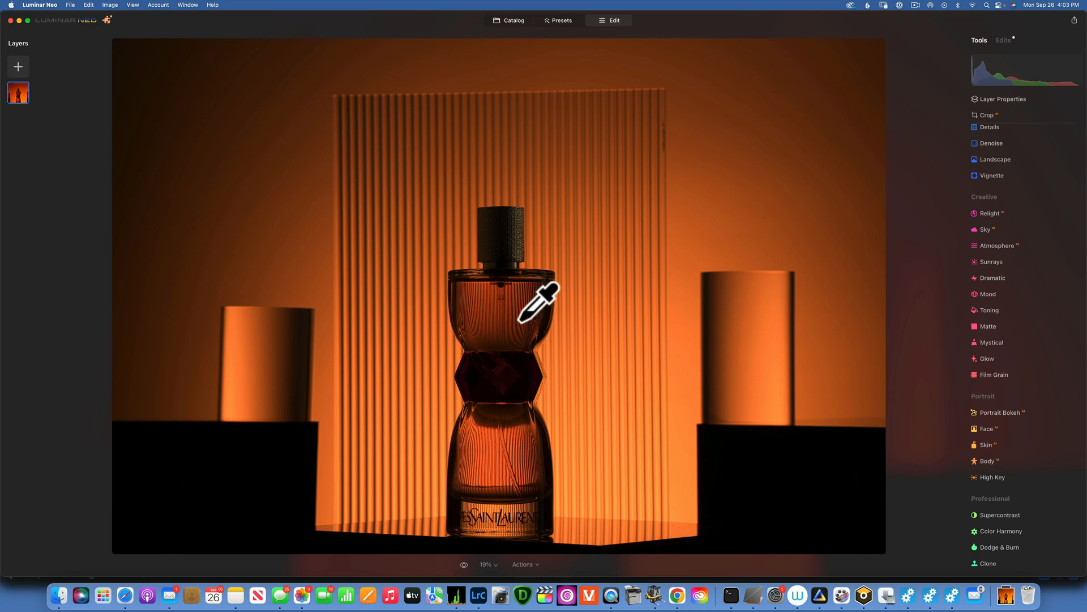
{"action": "mouse_move", "coordinate": [436, 260]}
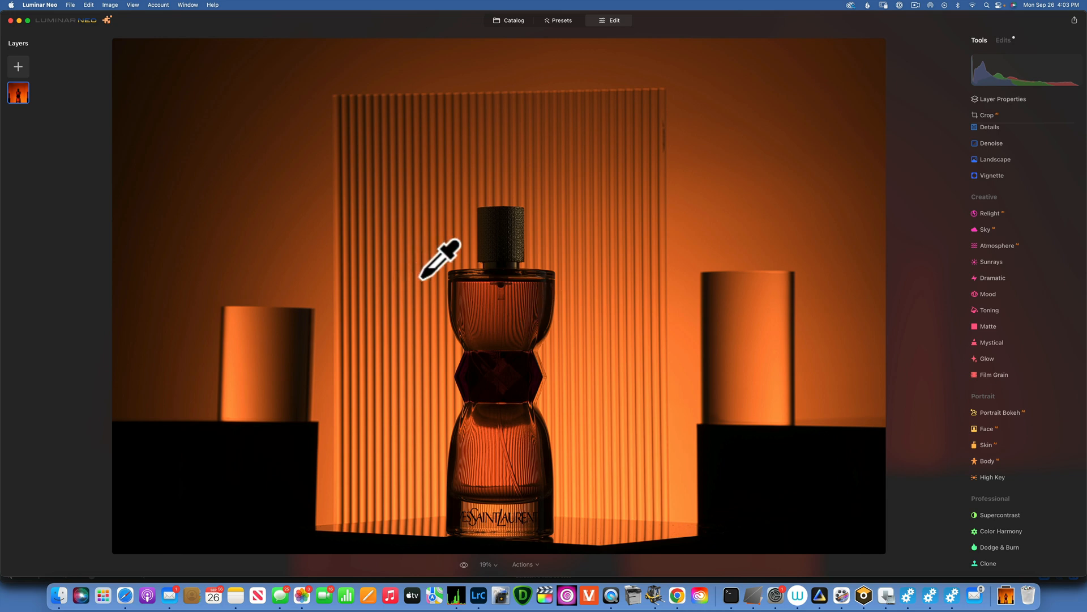
{"action": "mouse_move", "coordinate": [659, 260]}
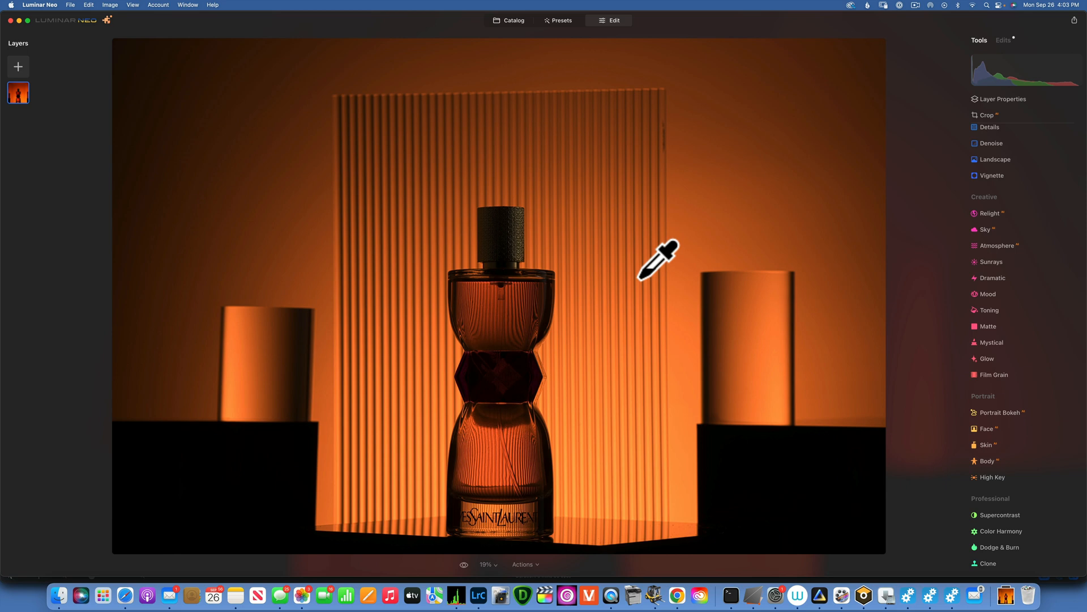
{"action": "mouse_move", "coordinate": [631, 256]}
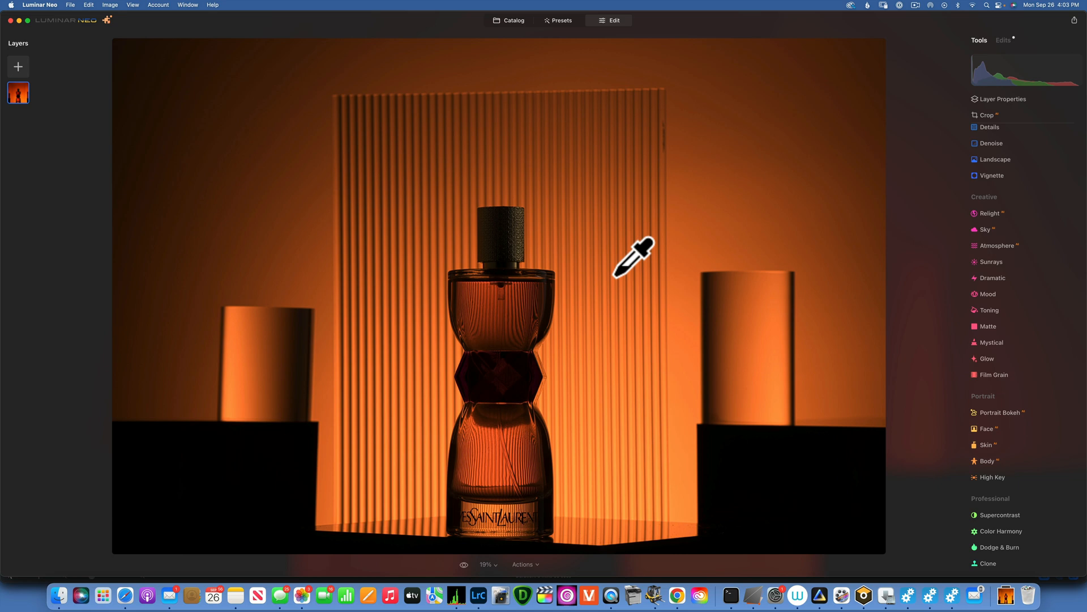
{"action": "mouse_move", "coordinate": [623, 260]}
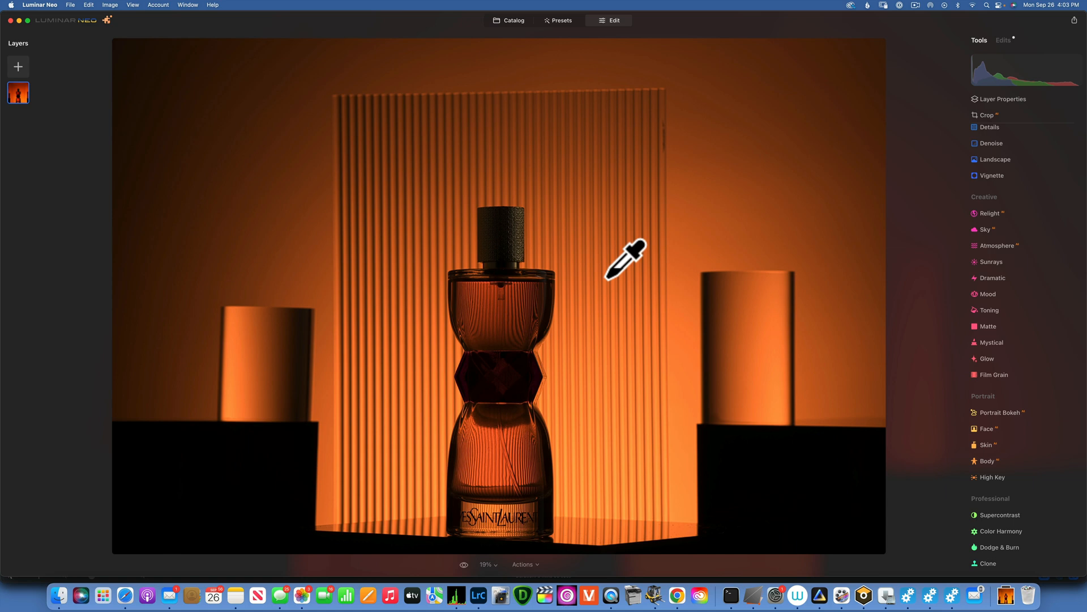
{"action": "mouse_move", "coordinate": [599, 208]}
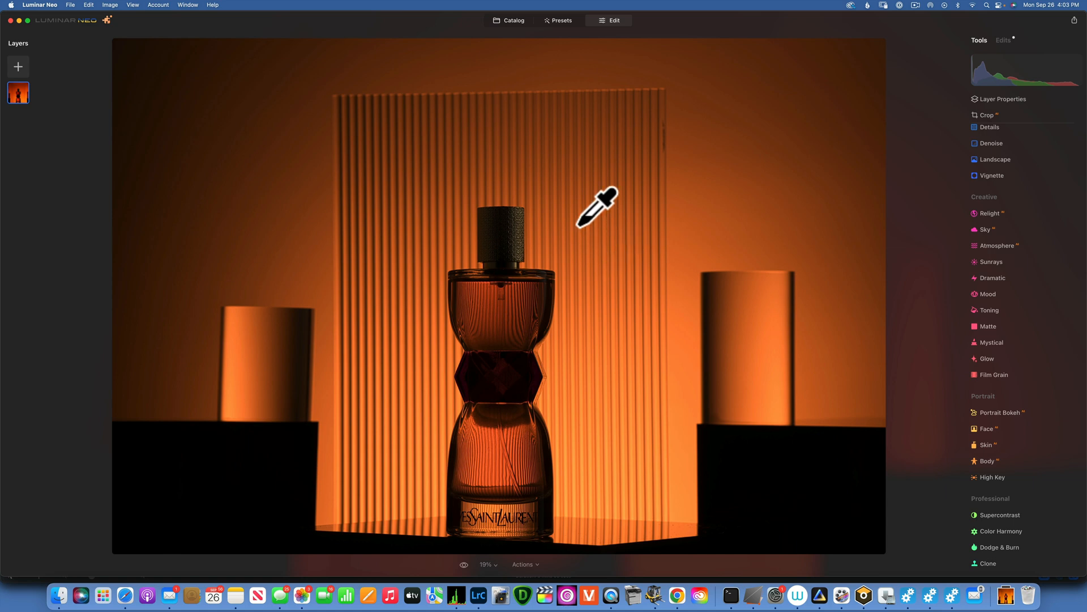
{"action": "mouse_move", "coordinate": [706, 132]}
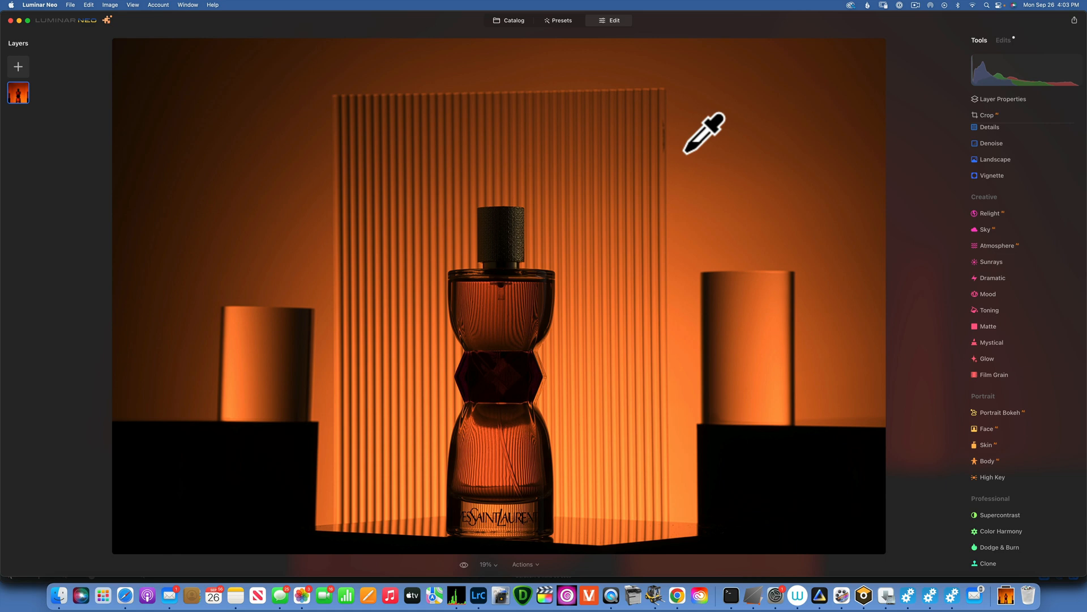
{"action": "mouse_move", "coordinate": [621, 145]}
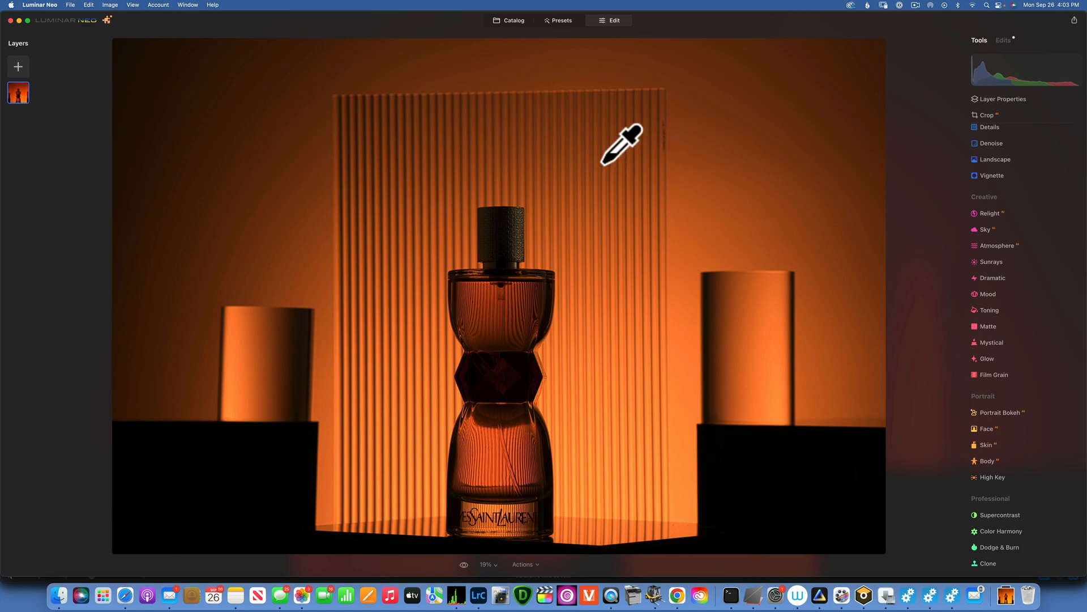
{"action": "mouse_move", "coordinate": [523, 239]}
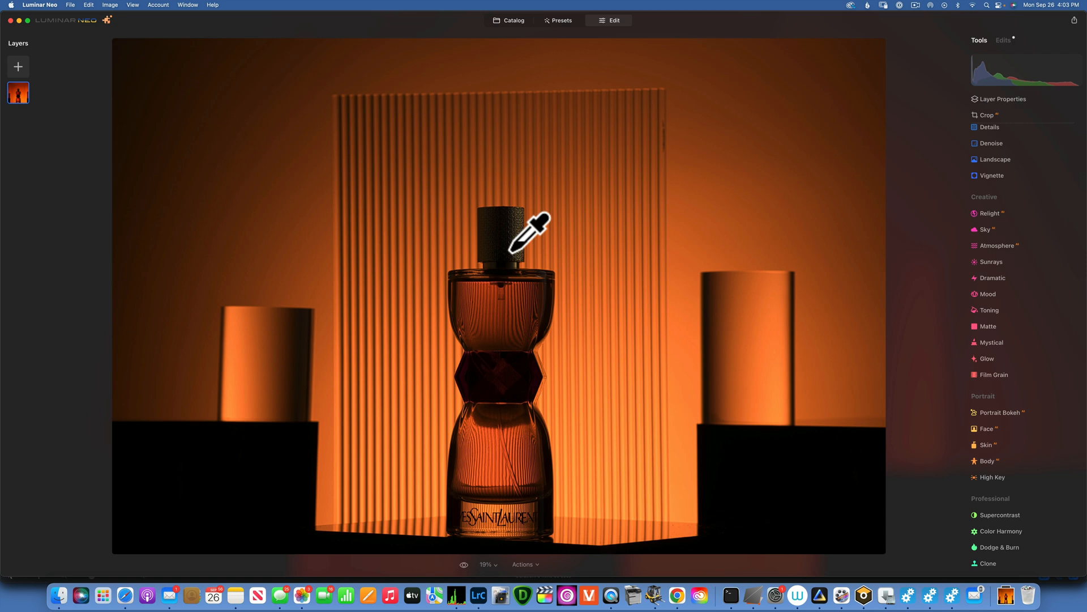
{"action": "mouse_move", "coordinate": [622, 300]}
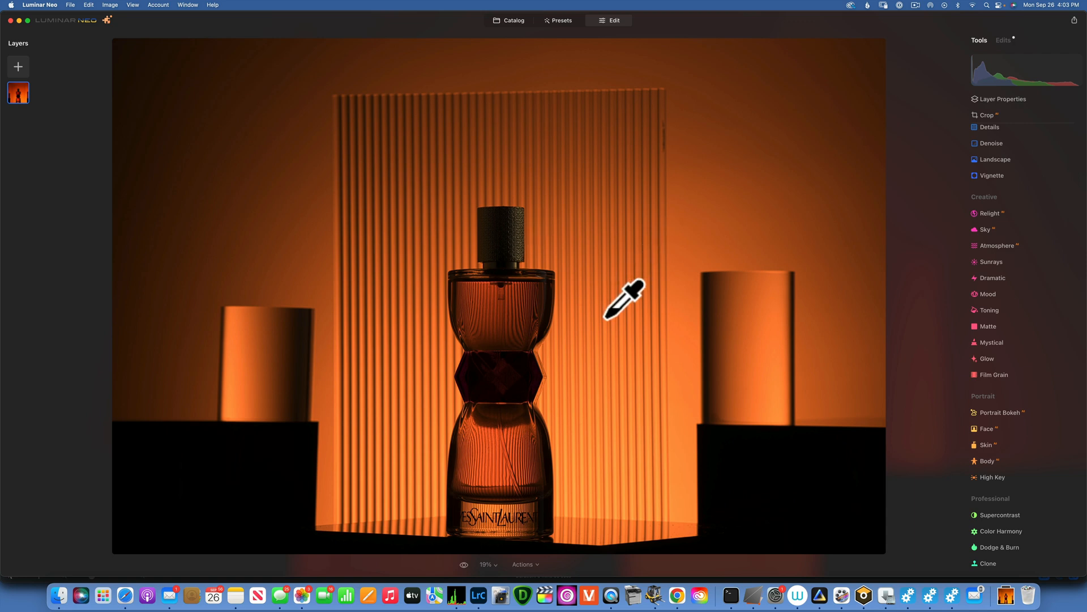
{"action": "mouse_move", "coordinate": [616, 299]}
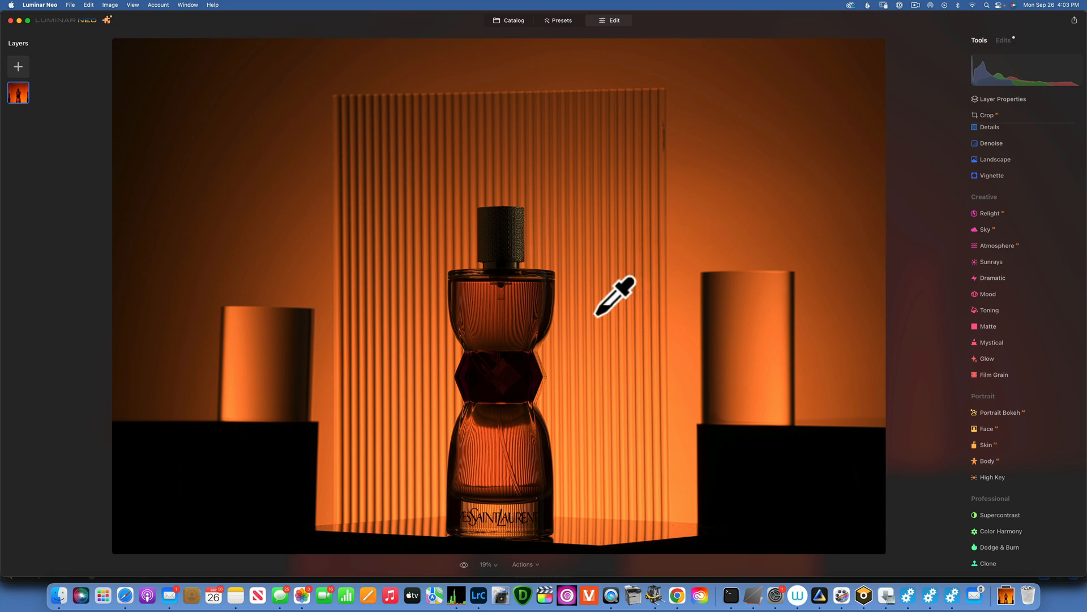
{"action": "mouse_move", "coordinate": [651, 380]}
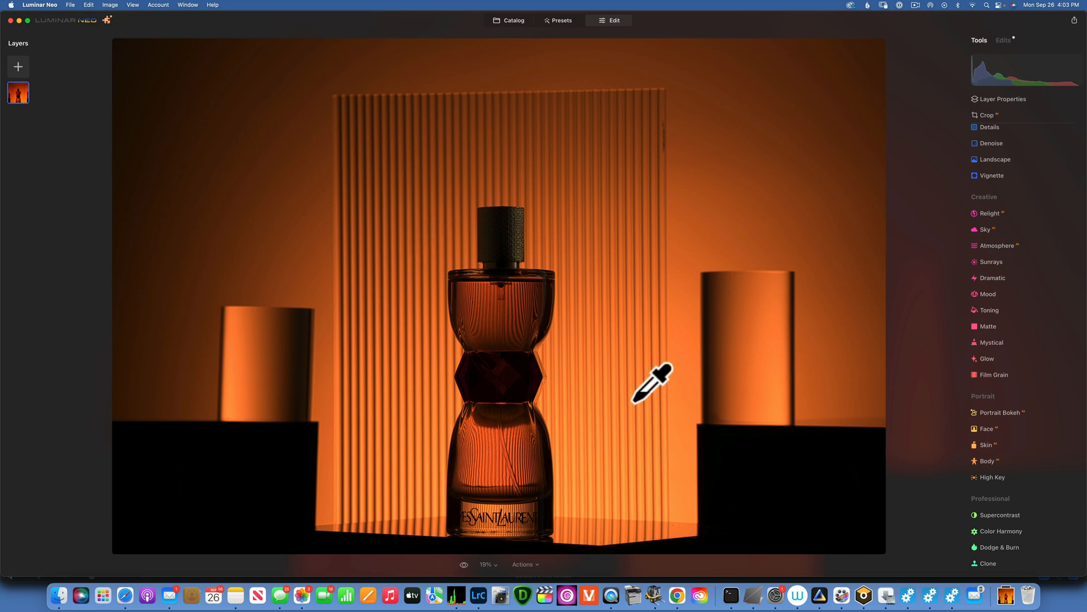
{"action": "mouse_move", "coordinate": [197, 284]}
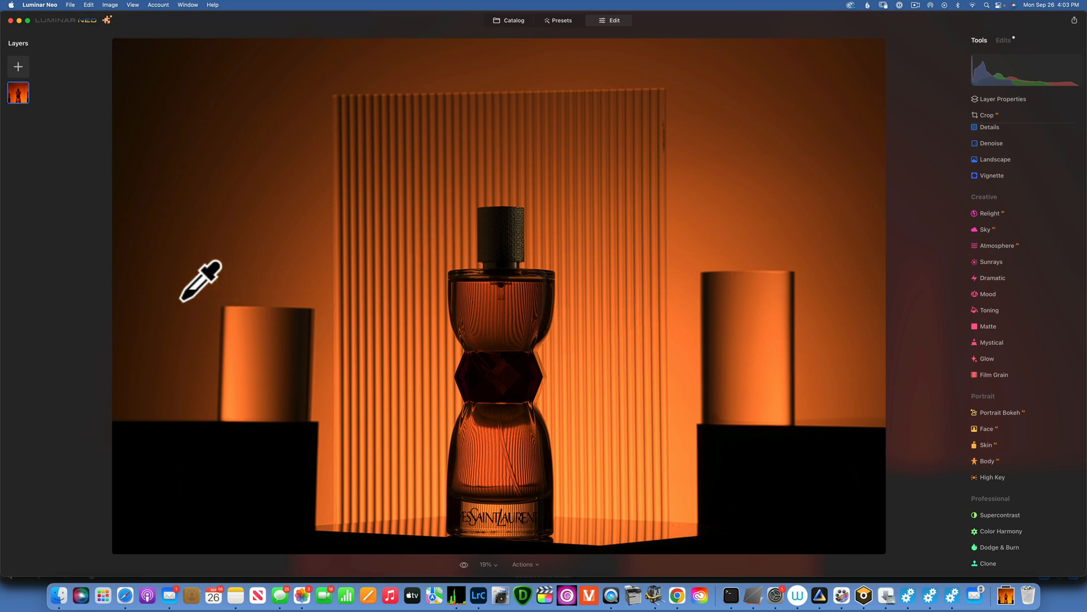
{"action": "mouse_move", "coordinate": [219, 516]}
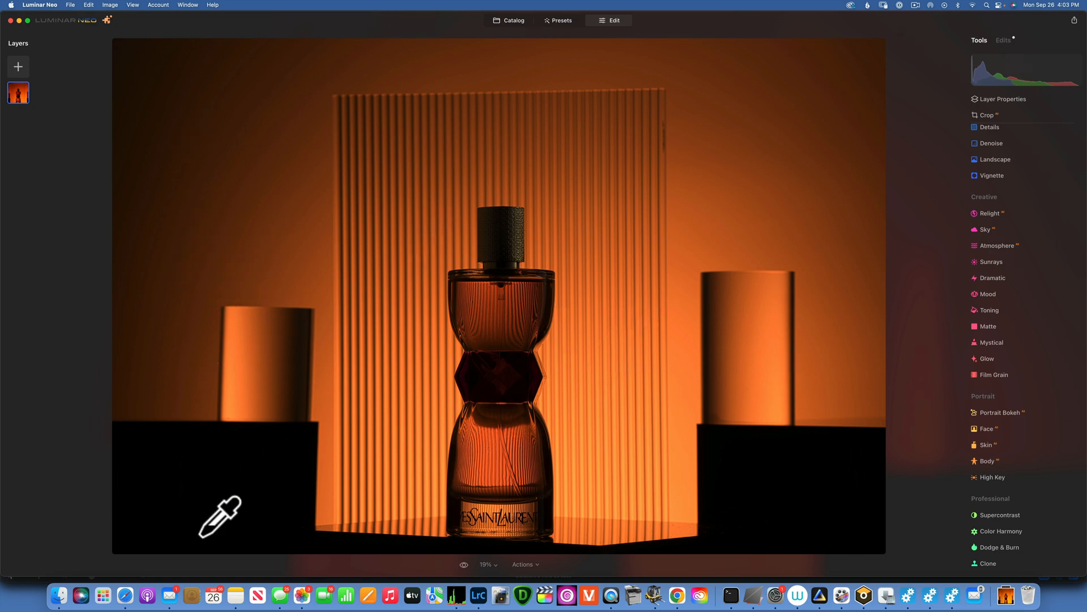
{"action": "mouse_move", "coordinate": [300, 301]}
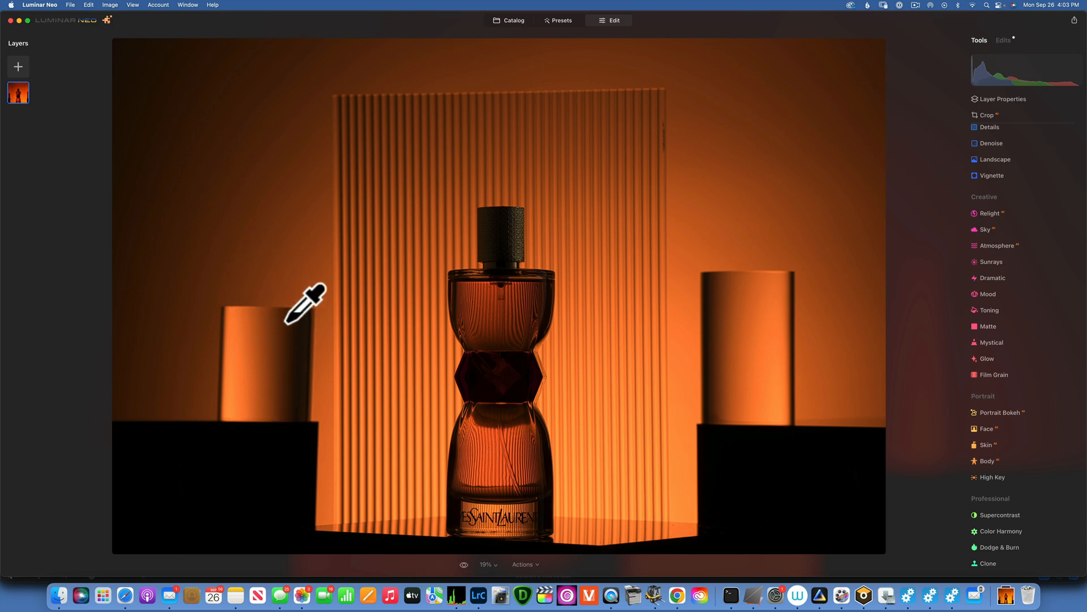
{"action": "mouse_move", "coordinate": [318, 306]}
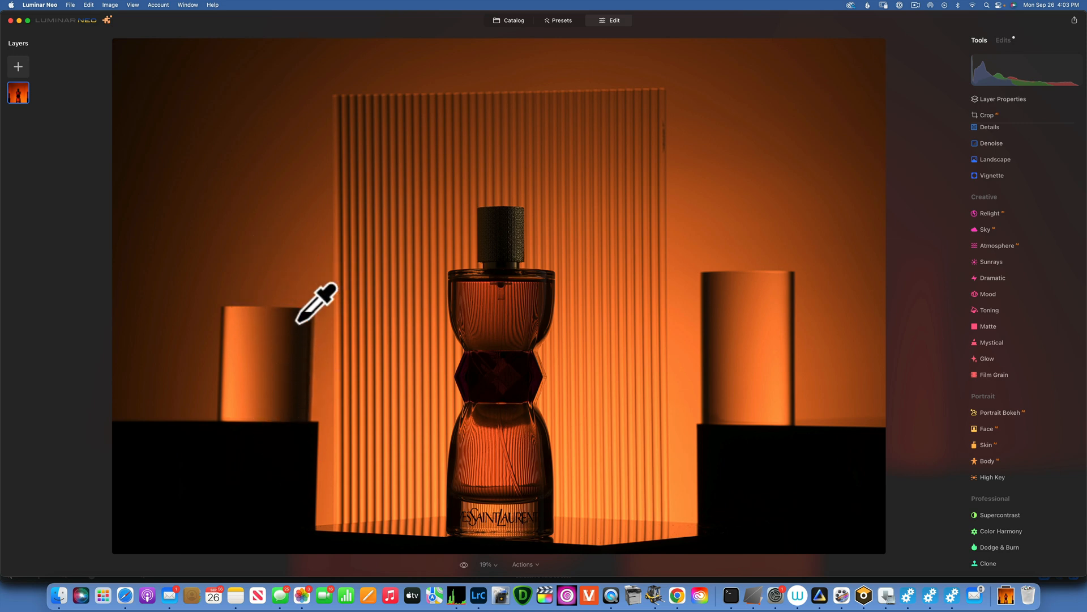
{"action": "mouse_move", "coordinate": [782, 426]}
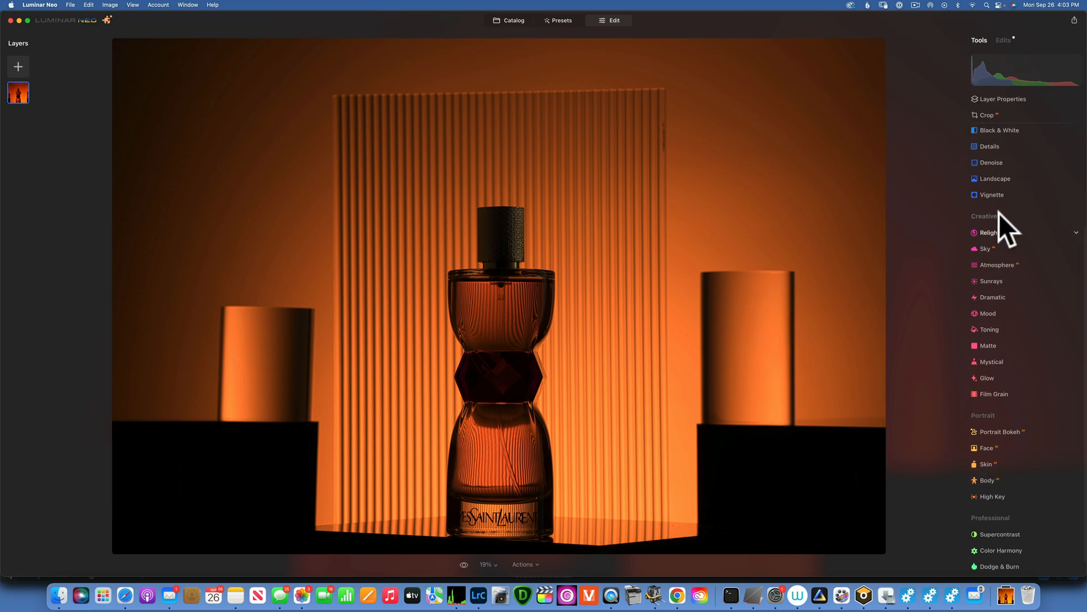
Step: In Develop, set Smart Contrast to 24 and Vibrance to 26
{"action": "left_click", "coordinate": [991, 182]}
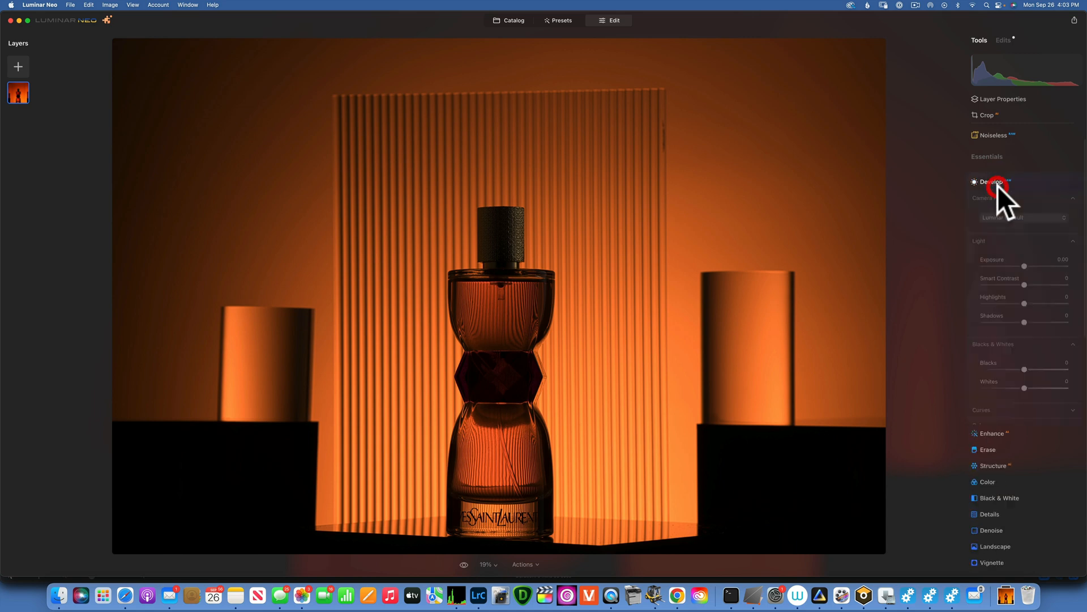
{"action": "left_click", "coordinate": [991, 182]}
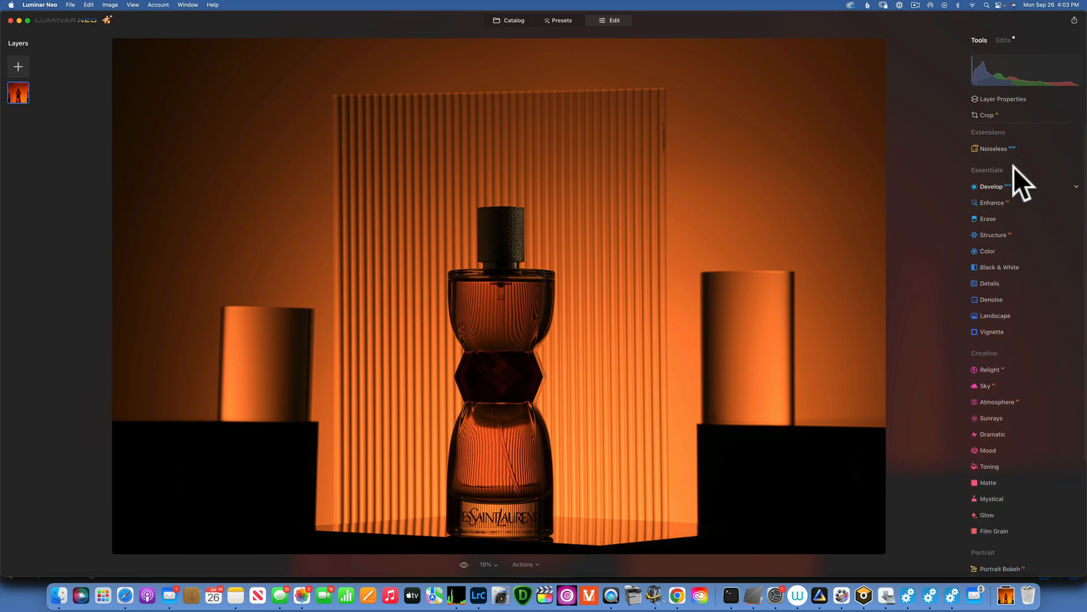
{"action": "left_click", "coordinate": [991, 187]}
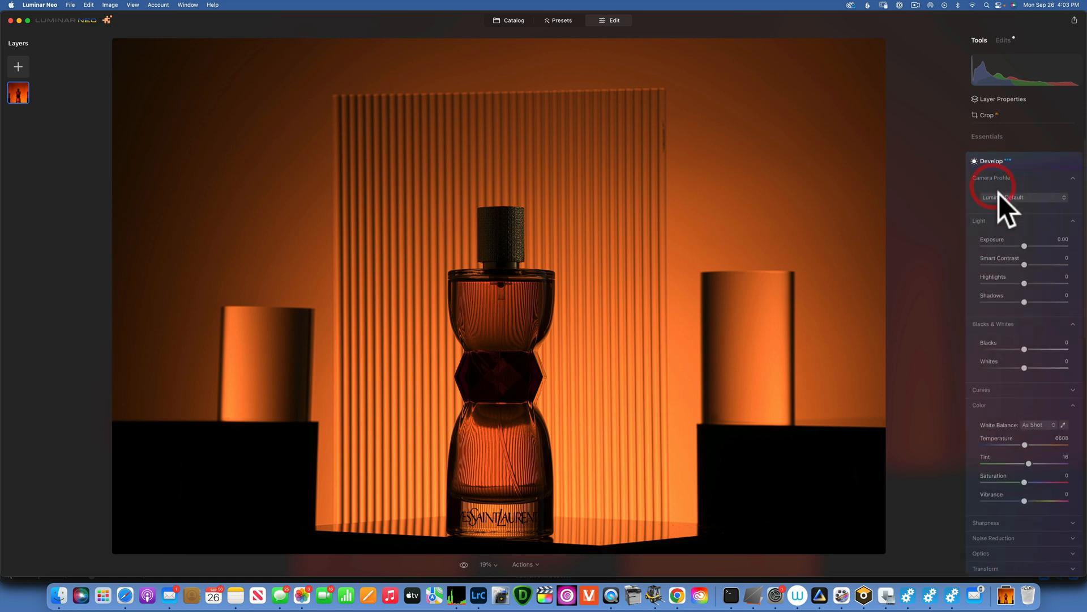
{"action": "mouse_move", "coordinate": [1029, 298]}
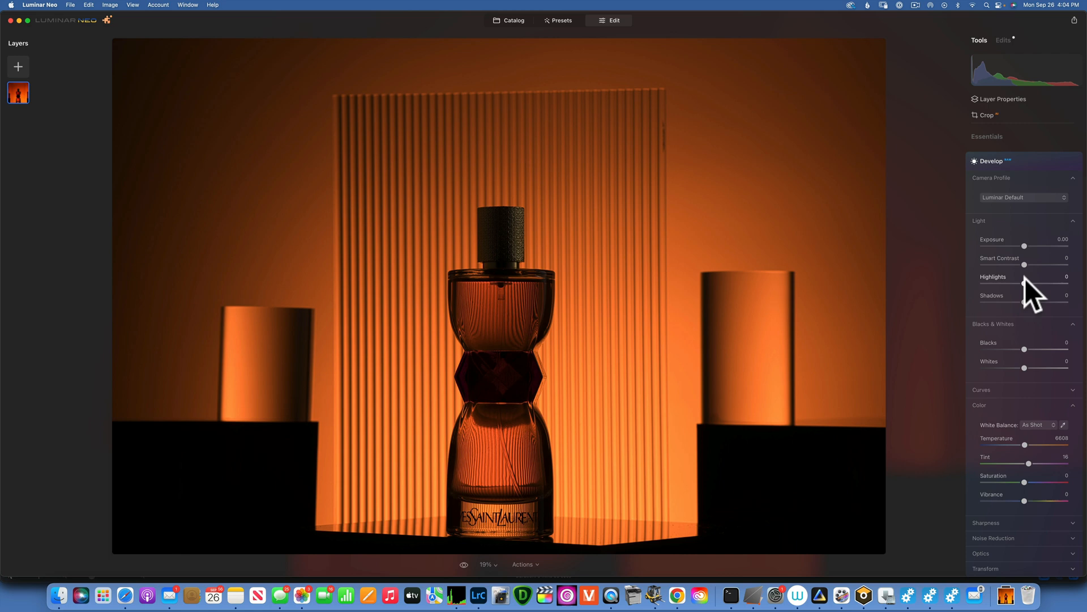
{"action": "mouse_move", "coordinate": [1026, 267]}
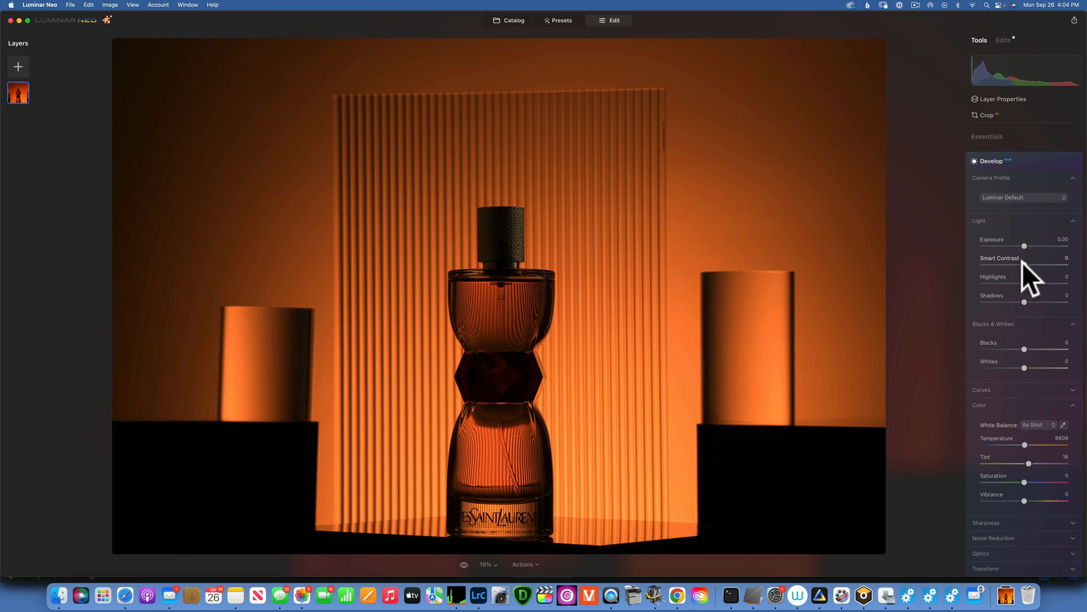
{"action": "left_click_drag", "start_coordinate": [1022, 266], "coordinate": [1052, 266]}
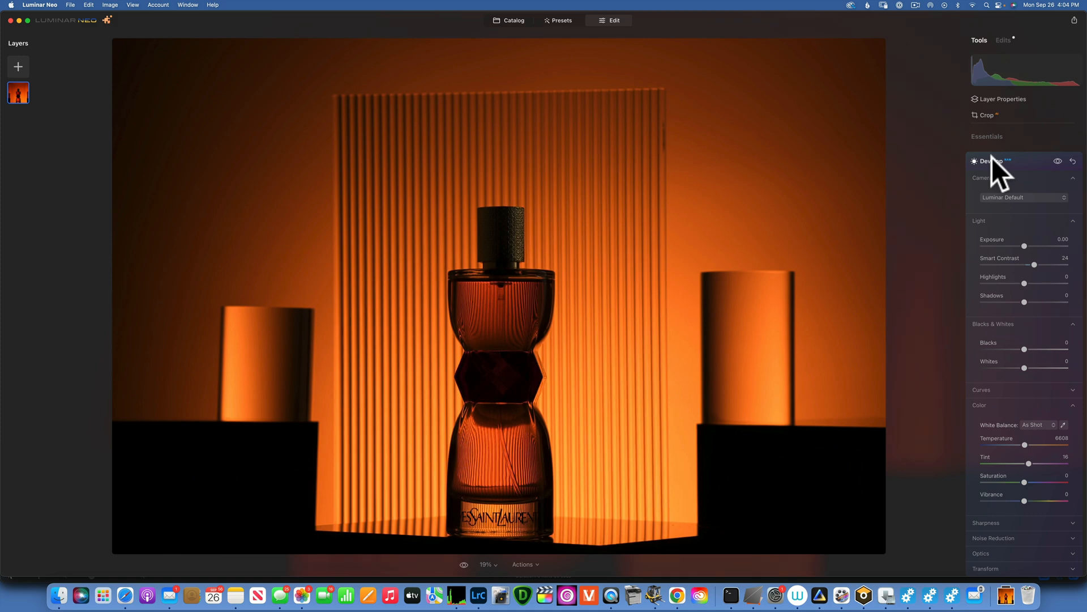
{"action": "left_click_drag", "start_coordinate": [1025, 501], "coordinate": [1032, 501]}
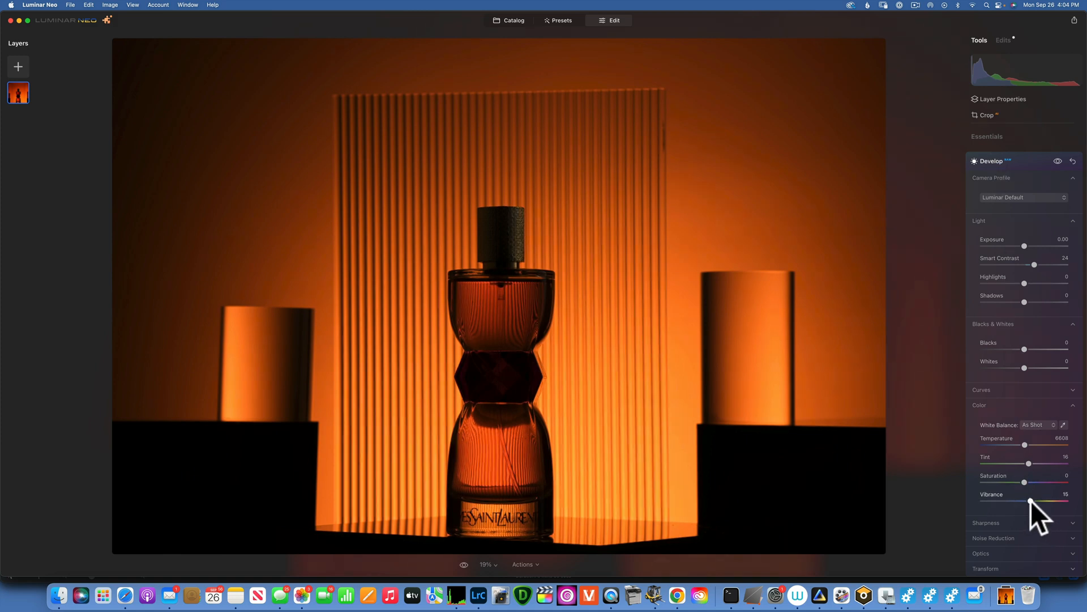
{"action": "left_click_drag", "start_coordinate": [1028, 504], "coordinate": [1040, 503]}
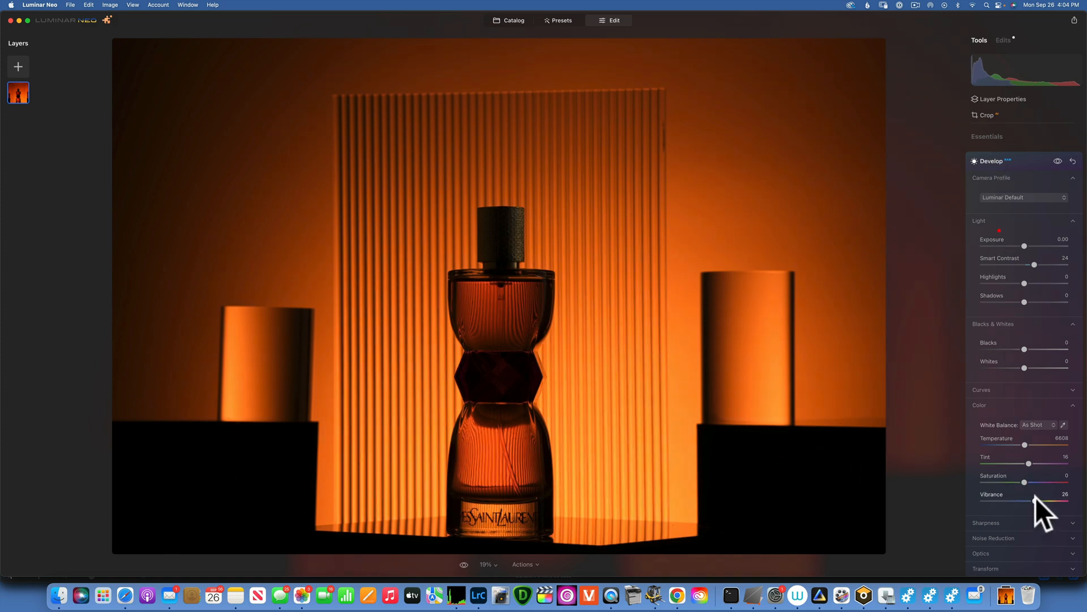
{"action": "left_click", "coordinate": [992, 160]}
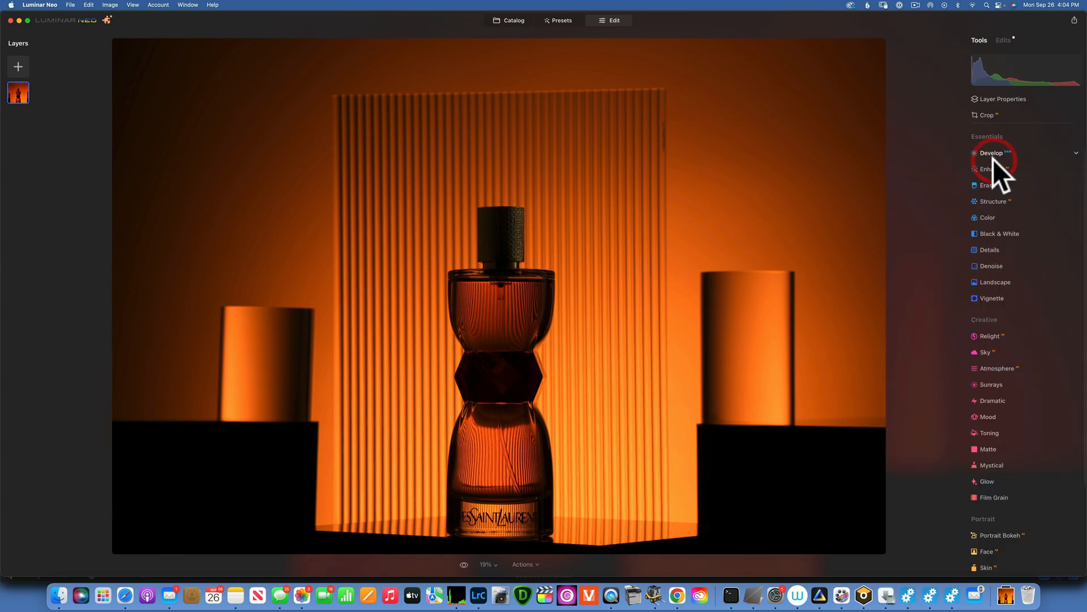
Step: Raise the Enhance Accent slider to 45
{"action": "left_click", "coordinate": [991, 169]}
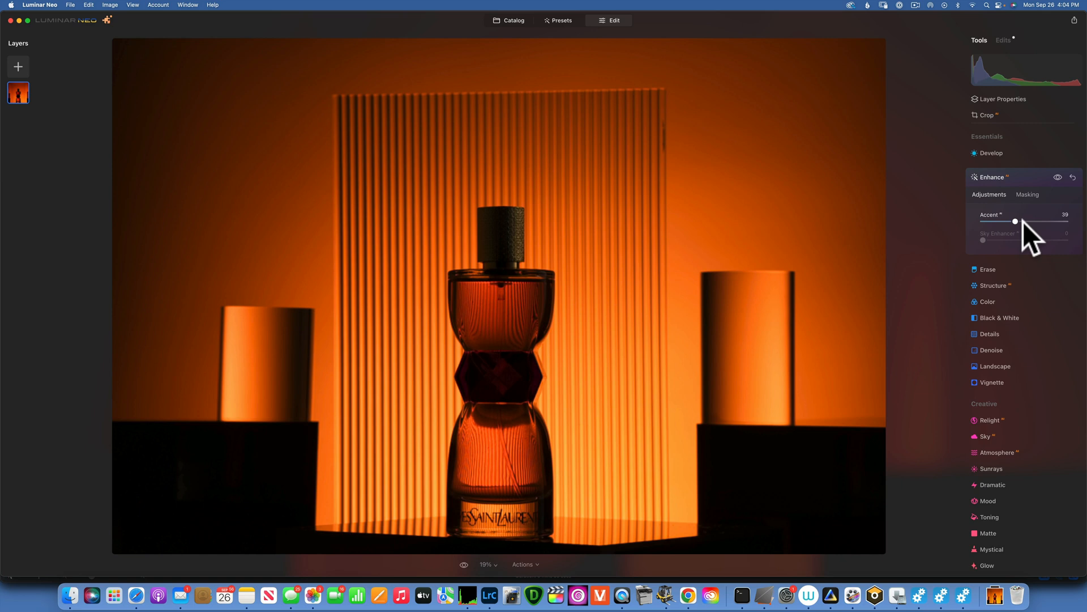
{"action": "left_click_drag", "start_coordinate": [1036, 222], "coordinate": [1021, 222]}
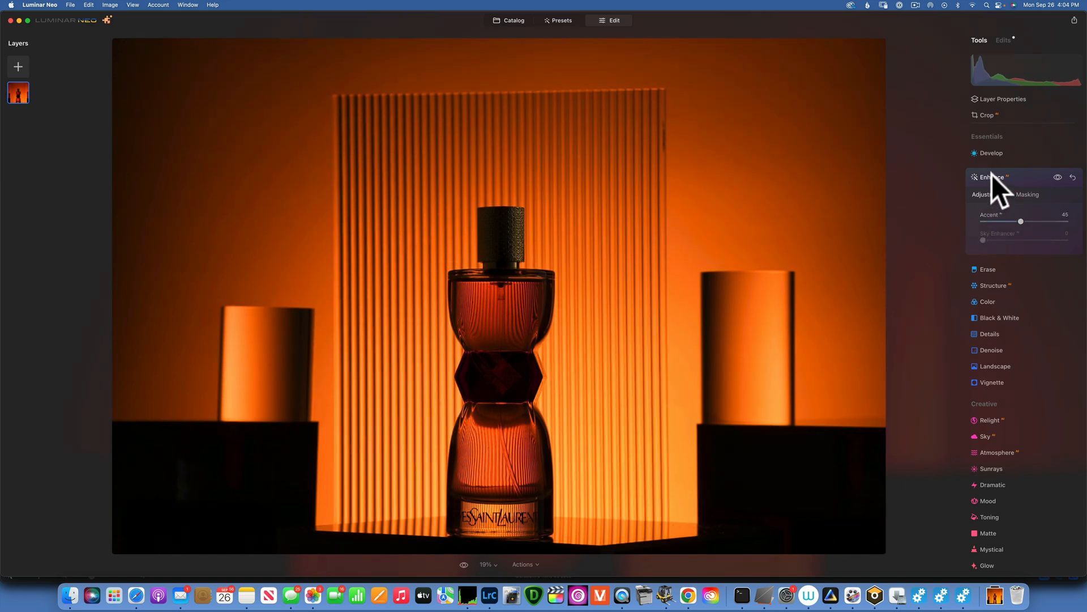
{"action": "left_click", "coordinate": [993, 176]}
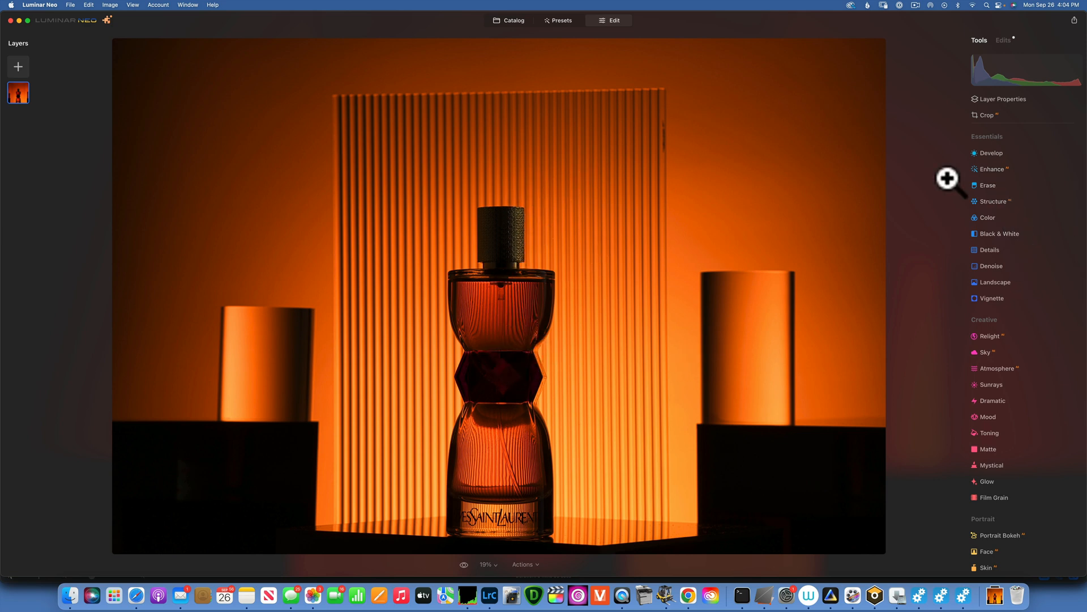
Step: Add a Develop adjustment with Shadows at 81, brushed onto the perfume bottle
{"action": "left_click", "coordinate": [991, 153]}
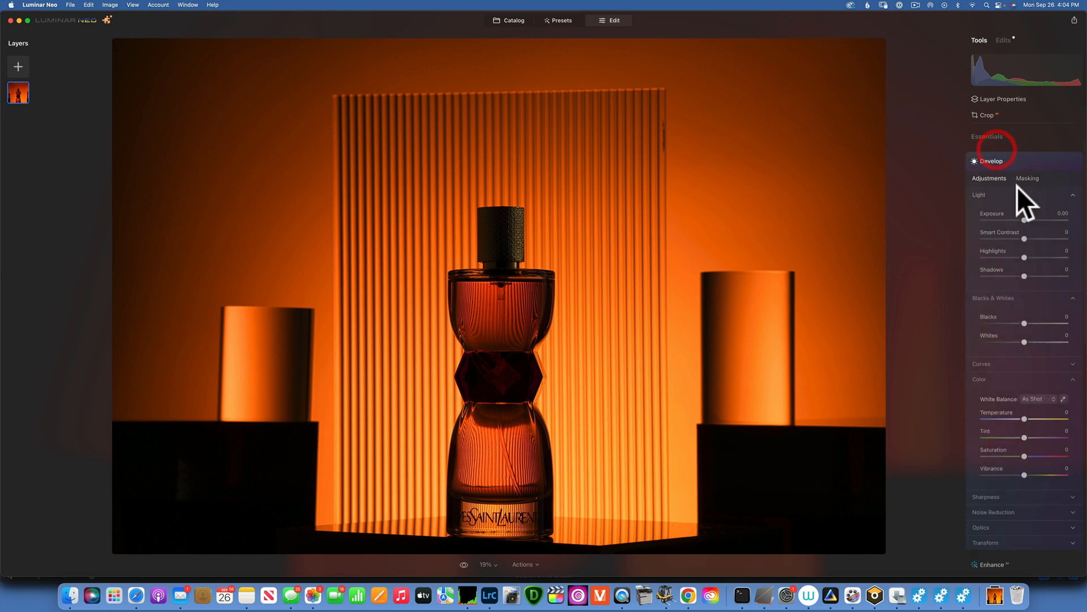
{"action": "left_click_drag", "start_coordinate": [1025, 276], "coordinate": [1057, 276]}
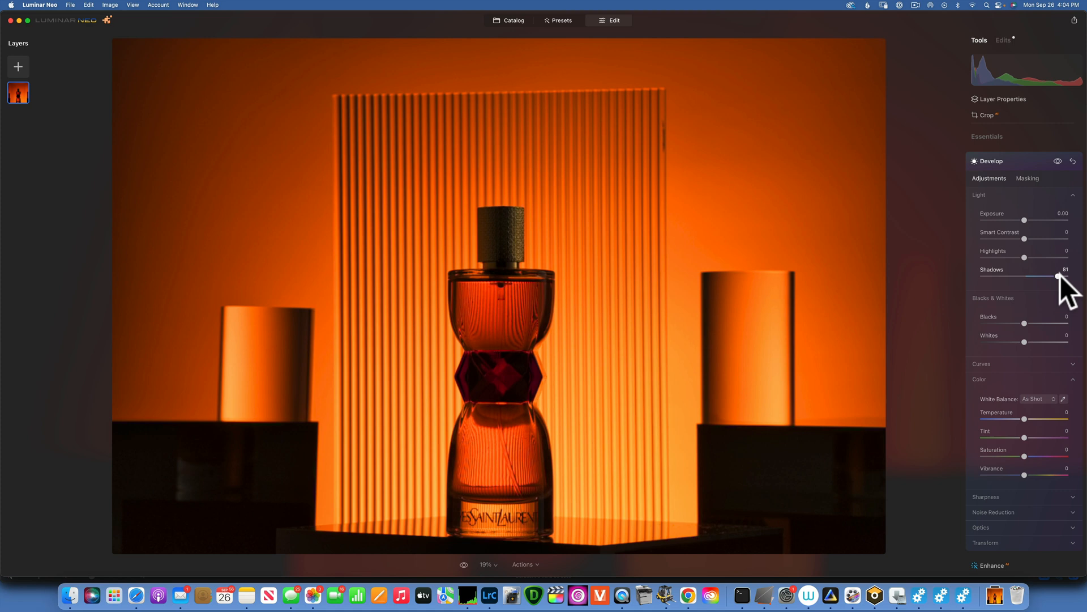
{"action": "left_click_drag", "start_coordinate": [1057, 277], "coordinate": [1032, 277]}
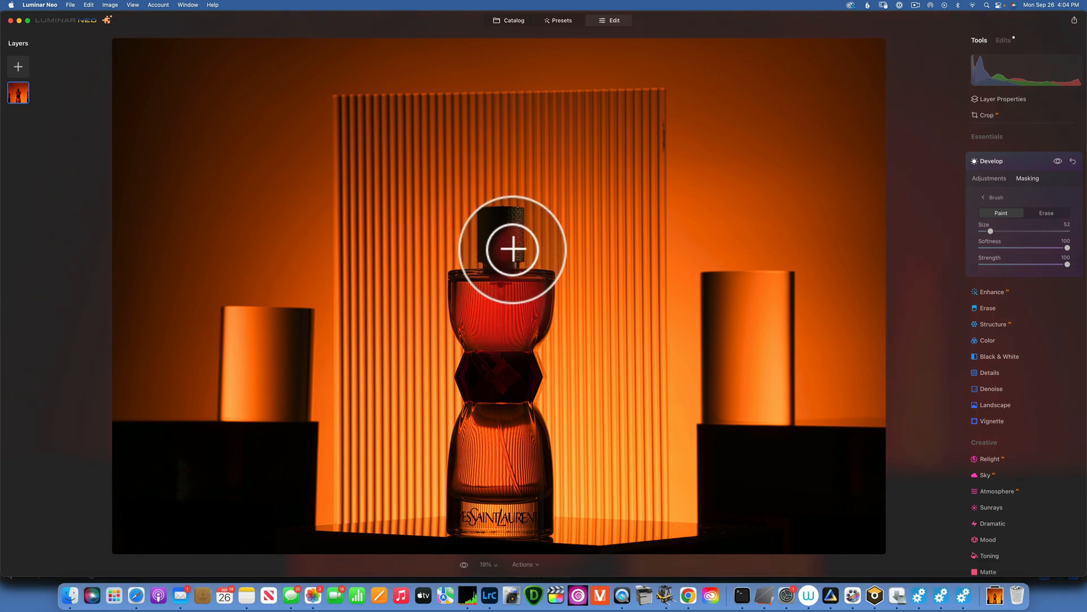
{"action": "mouse_move", "coordinate": [488, 250]}
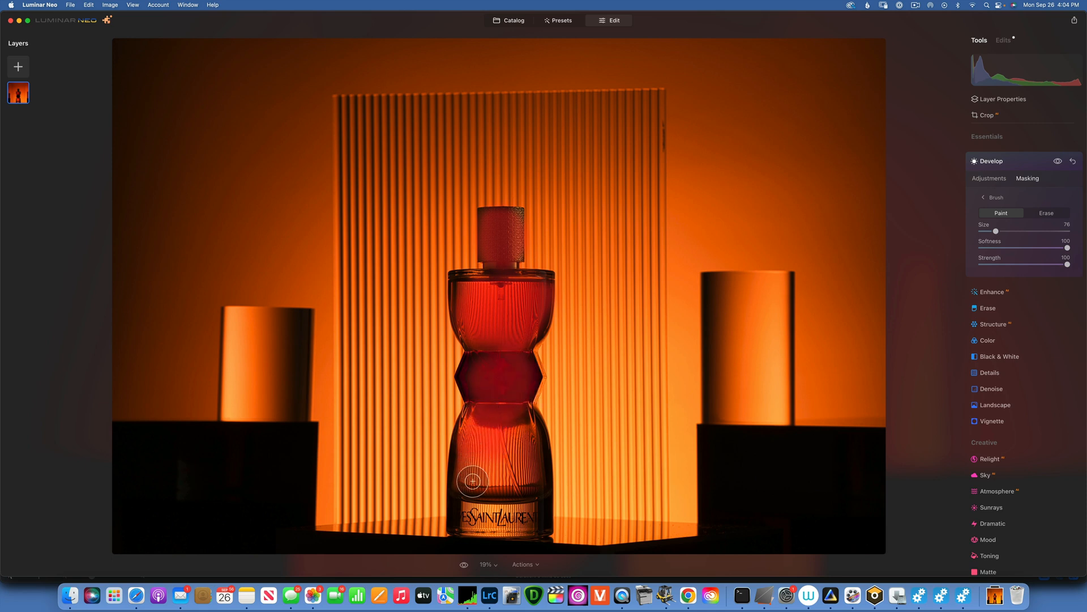
{"action": "left_click_drag", "start_coordinate": [471, 481], "coordinate": [517, 416]}
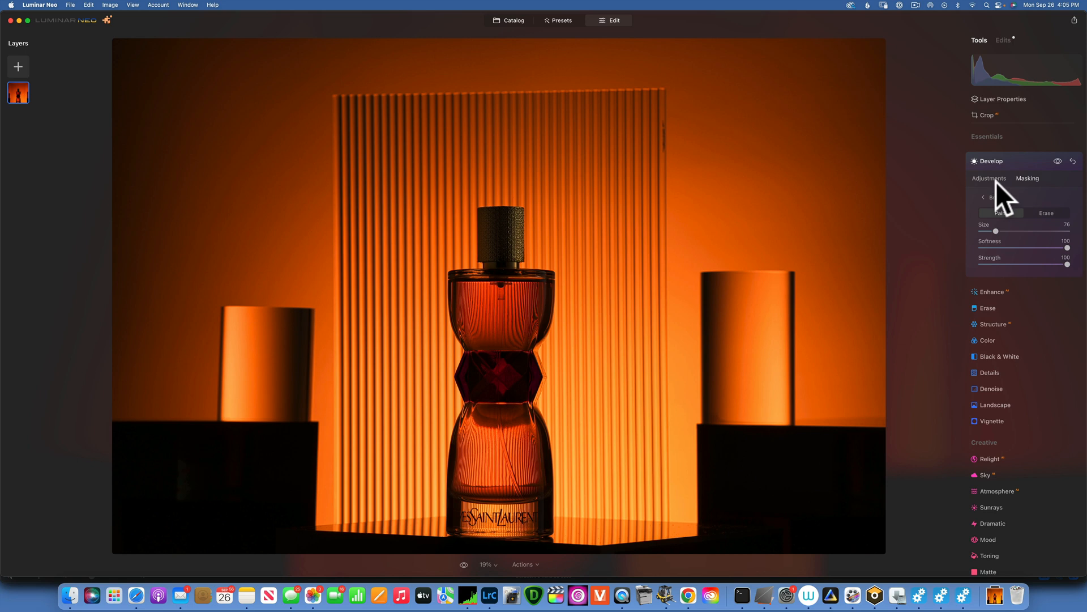
Step: Add another Develop adjustment with Whites 32 and Blacks -3, checking its masking options
{"action": "left_click", "coordinate": [991, 153]}
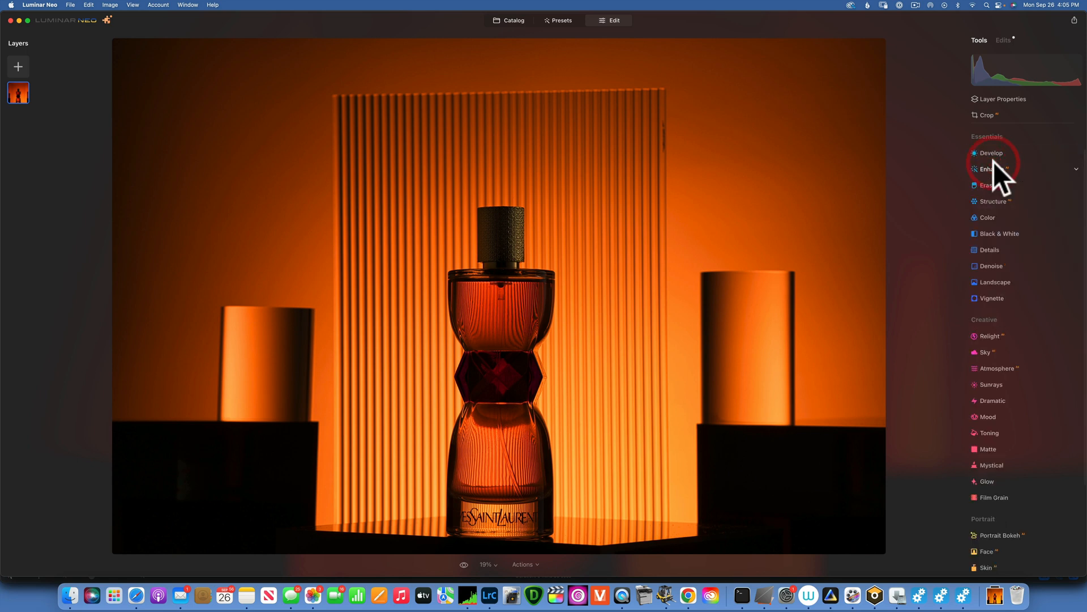
{"action": "mouse_move", "coordinate": [1056, 222]}
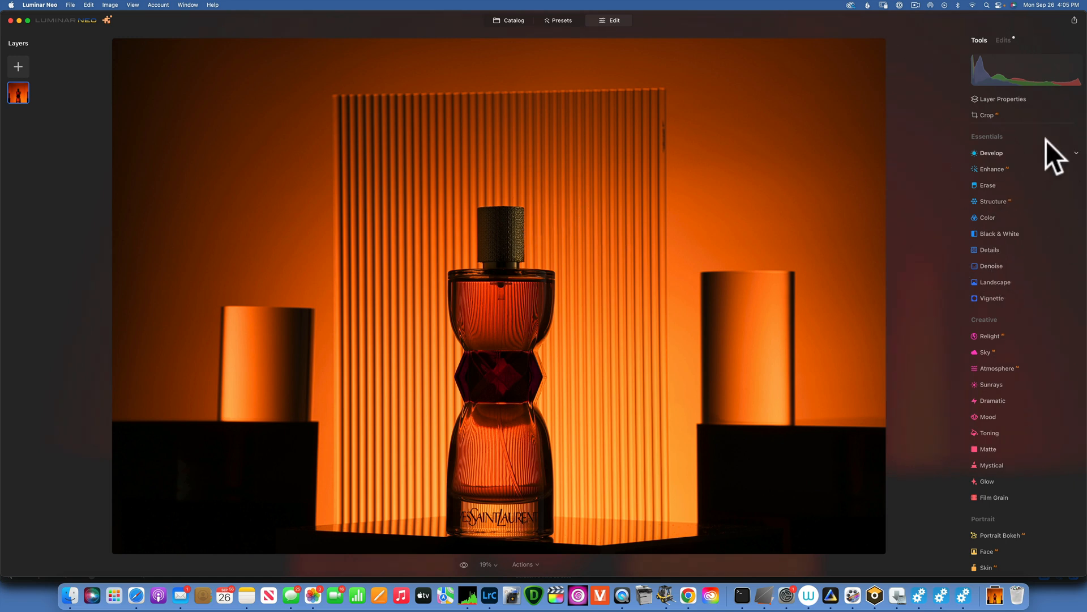
{"action": "left_click", "coordinate": [991, 153]}
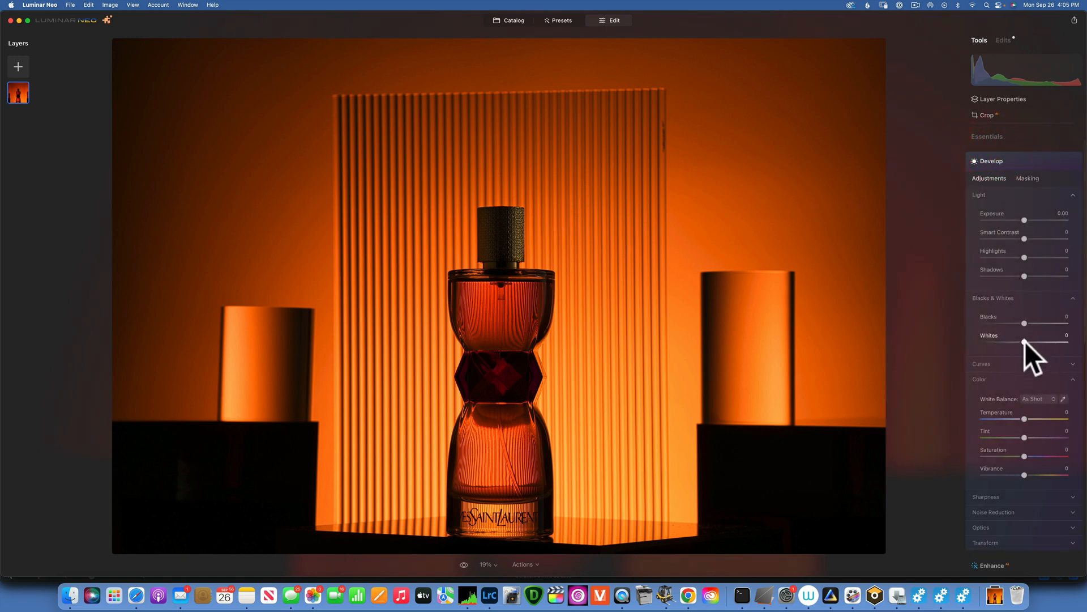
{"action": "left_click_drag", "start_coordinate": [1024, 345], "coordinate": [1058, 340]}
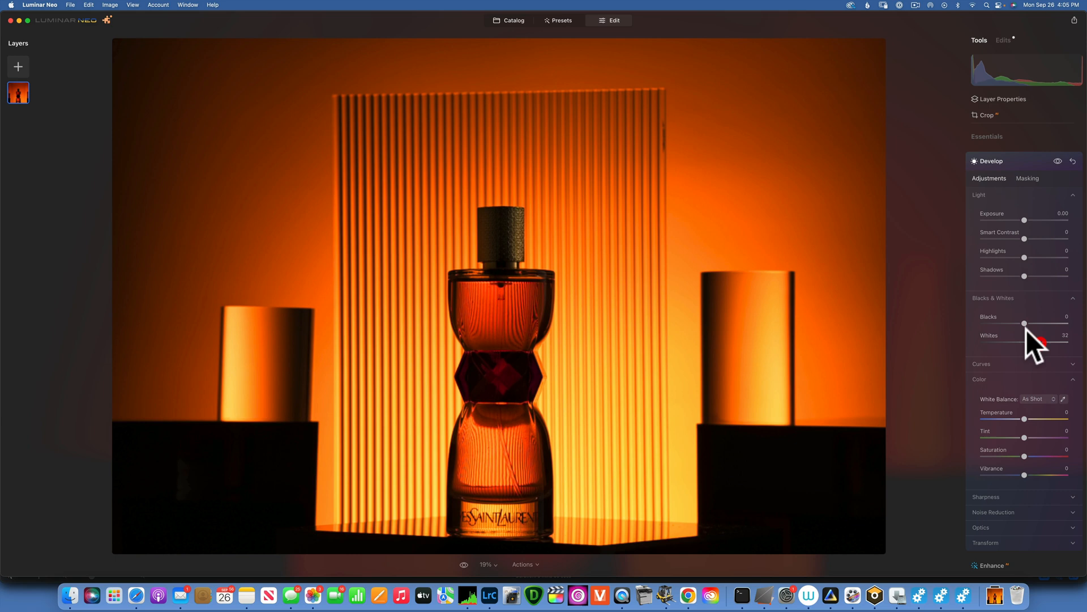
{"action": "left_click_drag", "start_coordinate": [1024, 323], "coordinate": [1020, 324]}
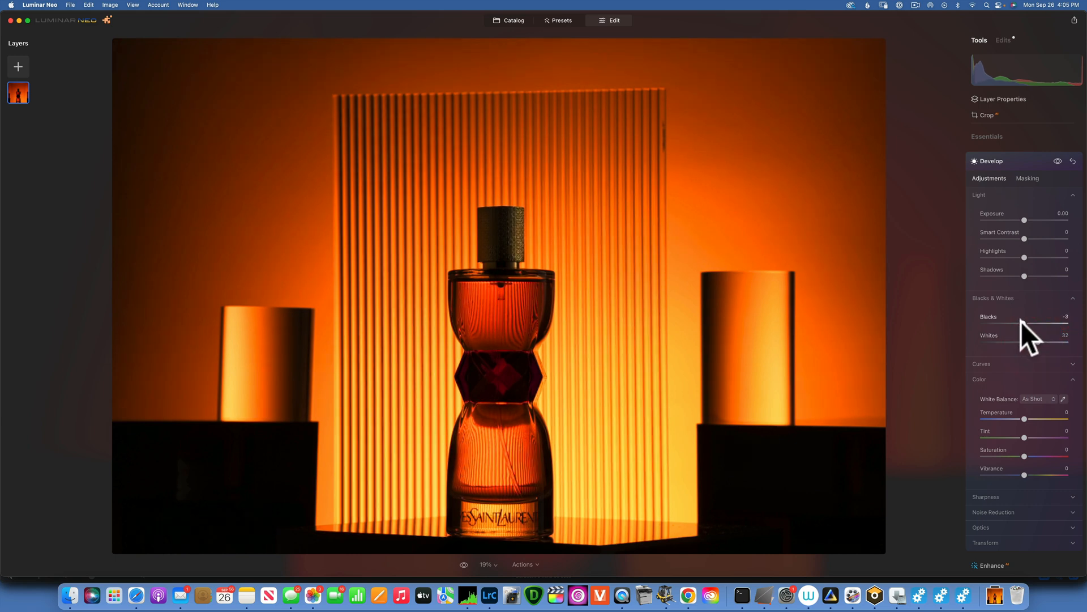
{"action": "left_click", "coordinate": [1027, 179]}
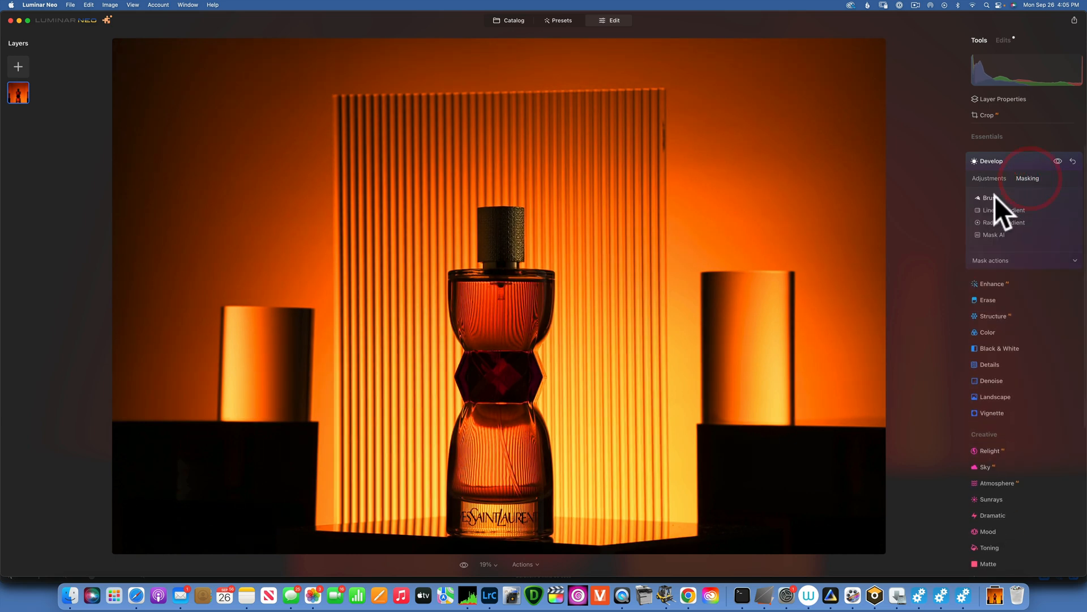
{"action": "left_click", "coordinate": [990, 198]}
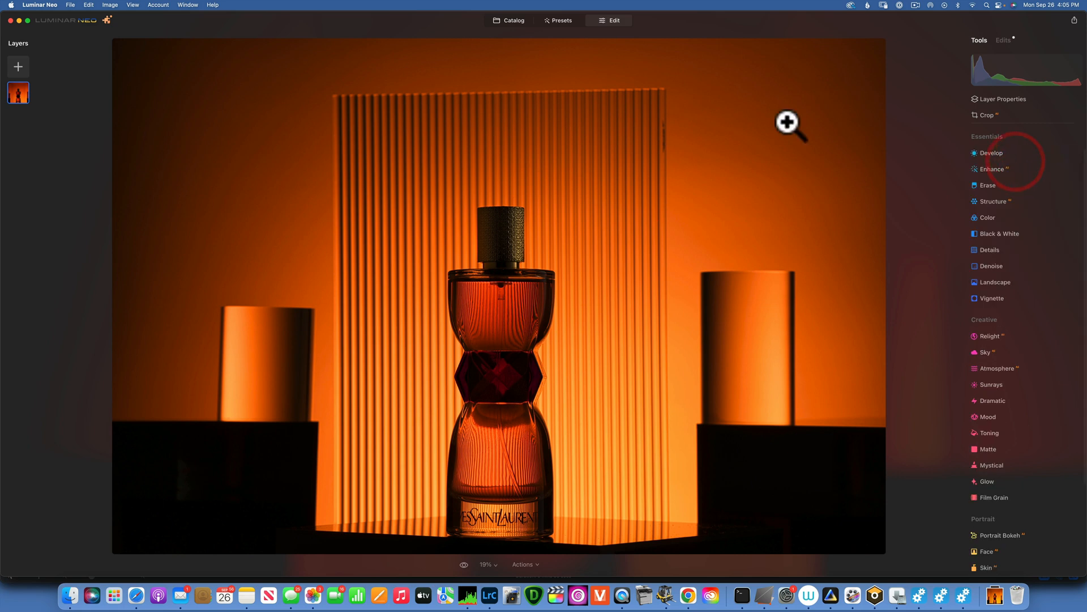
{"action": "mouse_move", "coordinate": [929, 142]}
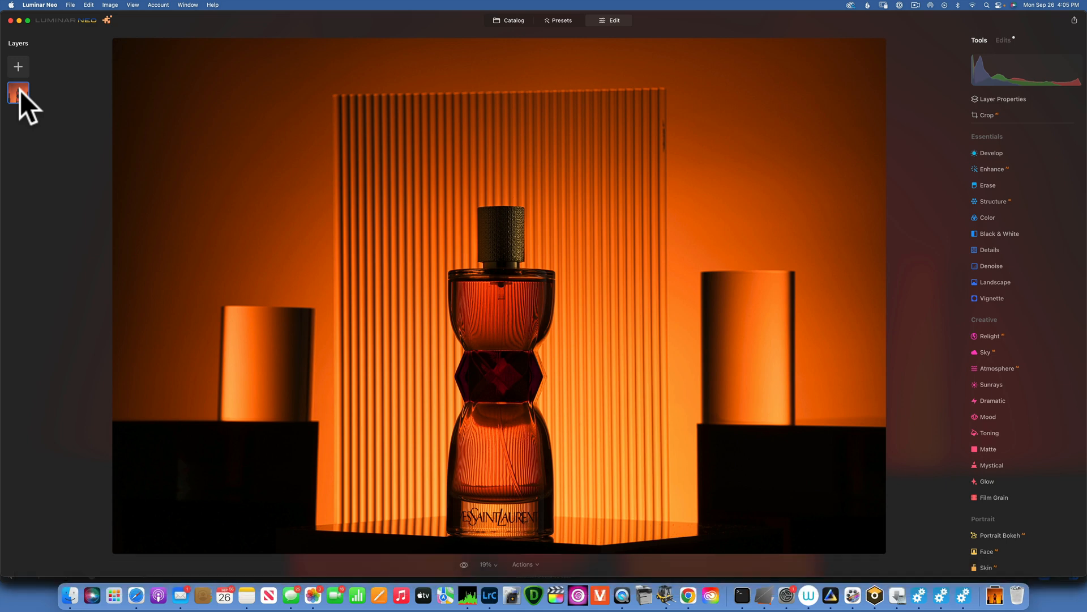
Step: Duplicate the photo layer and mask it with a linear gradient over the left prop
{"action": "left_click", "coordinate": [18, 92]}
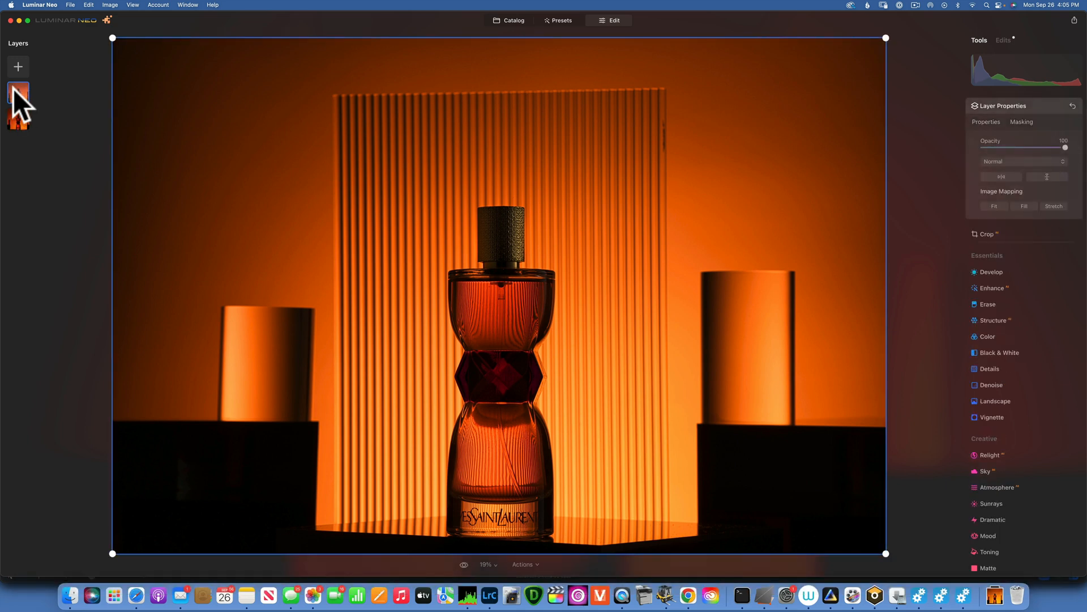
{"action": "left_click", "coordinate": [17, 67]}
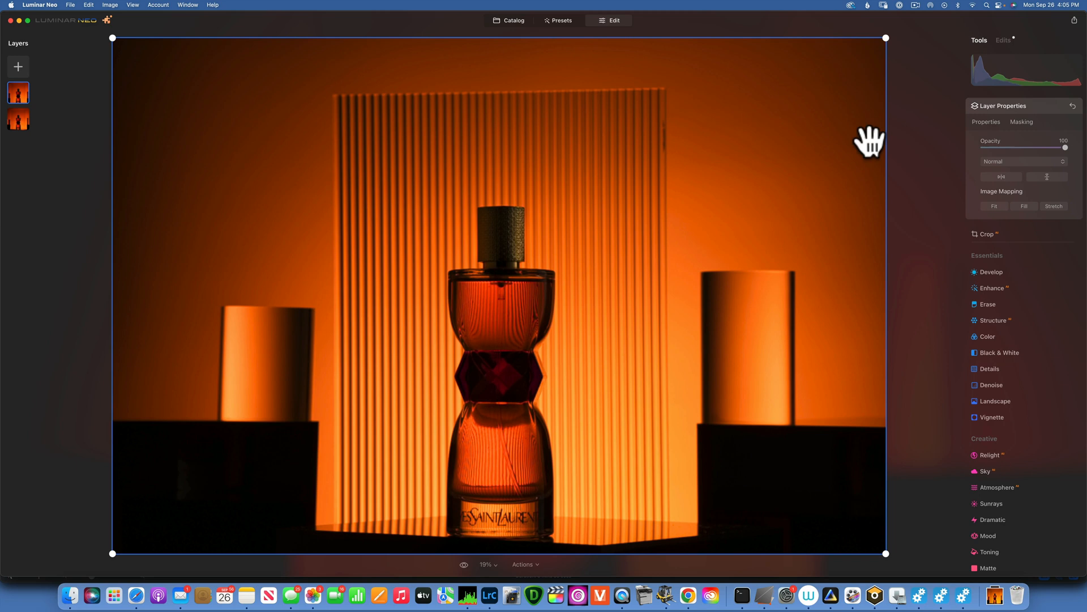
{"action": "left_click", "coordinate": [1021, 122]}
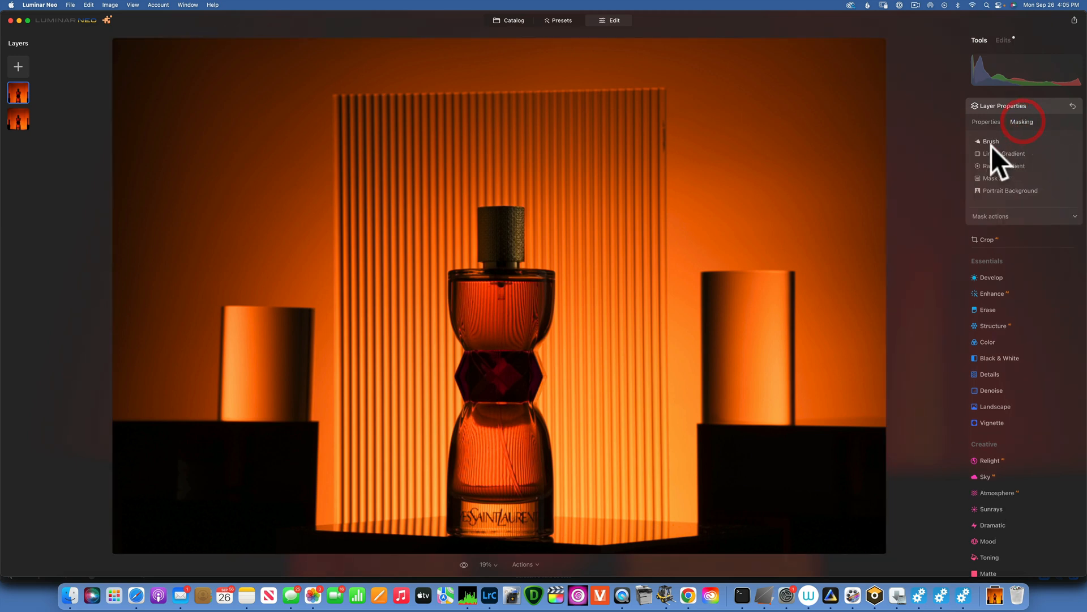
{"action": "left_click", "coordinate": [1002, 154]}
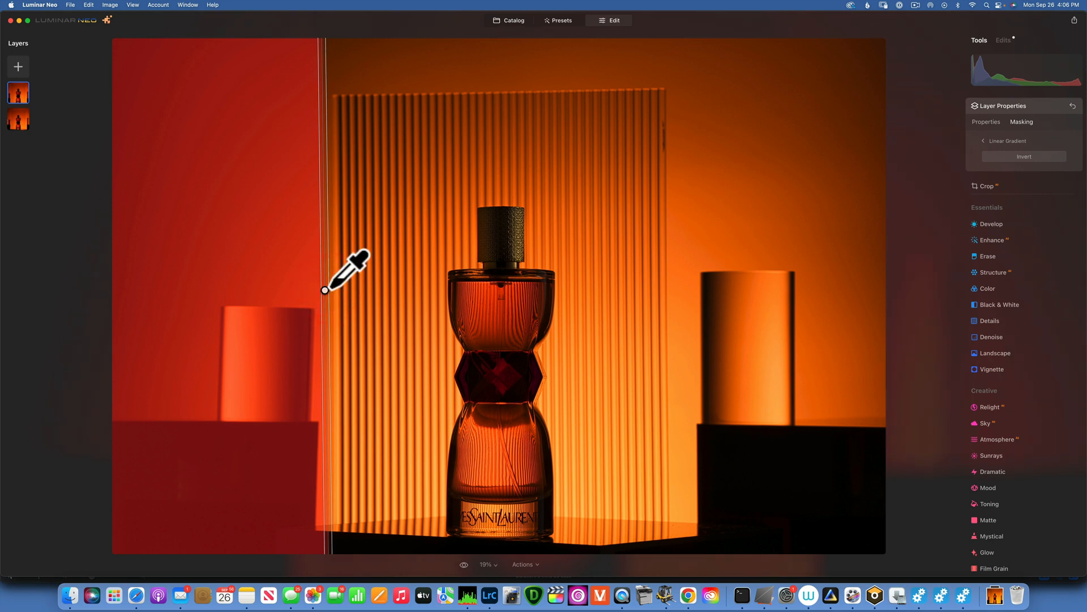
{"action": "mouse_move", "coordinate": [256, 174]}
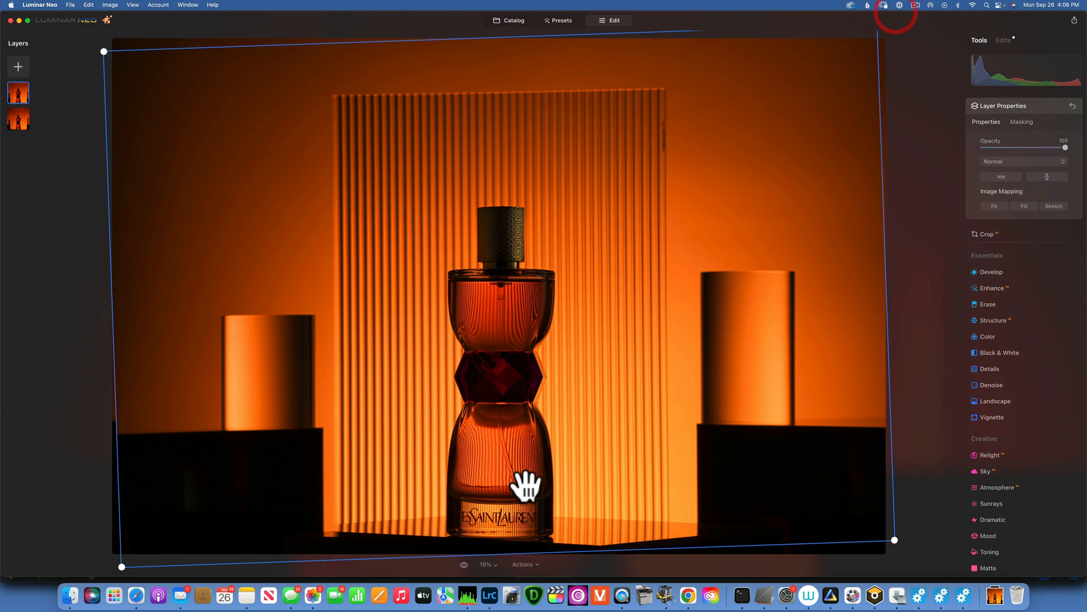
{"action": "mouse_move", "coordinate": [333, 534]}
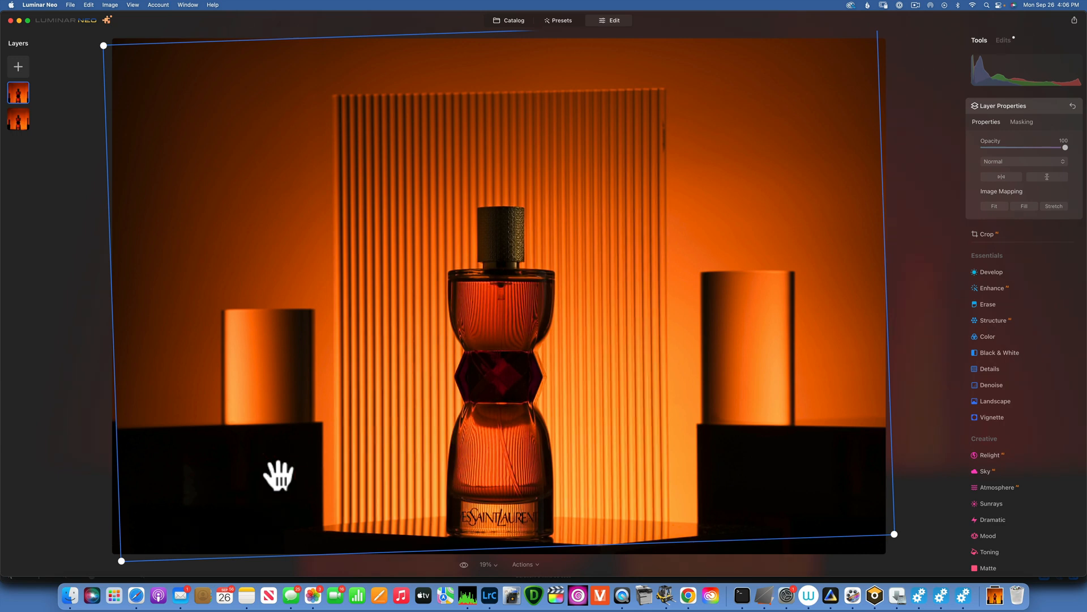
{"action": "mouse_move", "coordinate": [420, 392]}
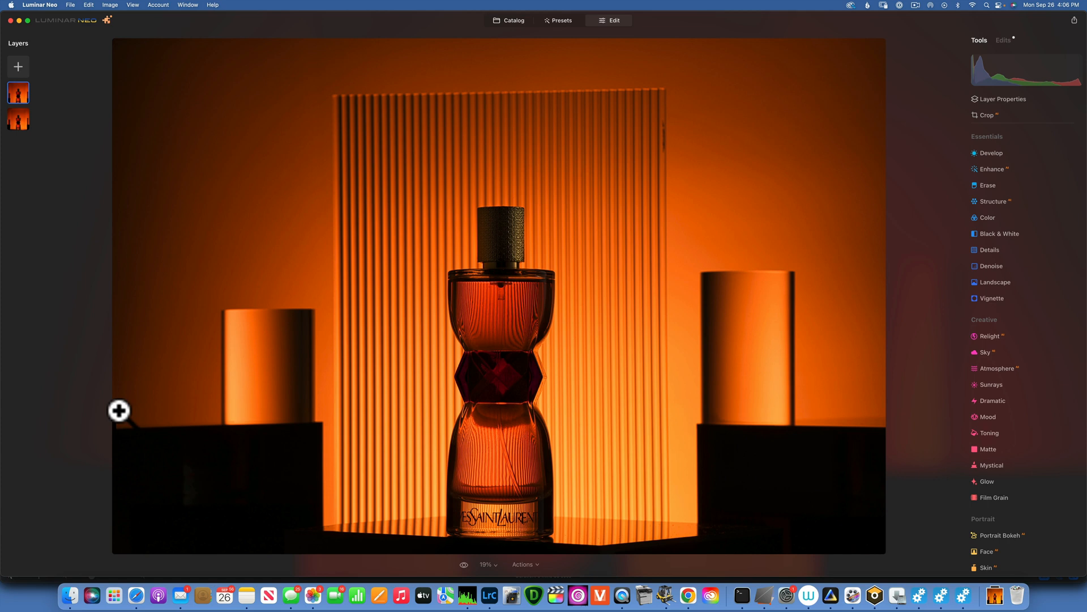
{"action": "mouse_move", "coordinate": [109, 414]}
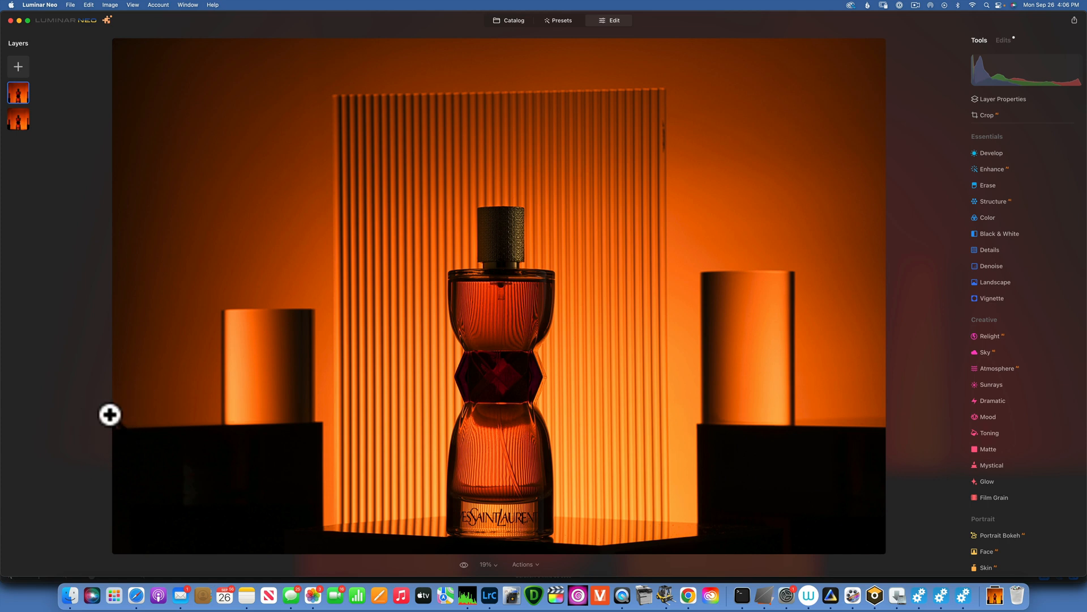
{"action": "mouse_move", "coordinate": [101, 437]}
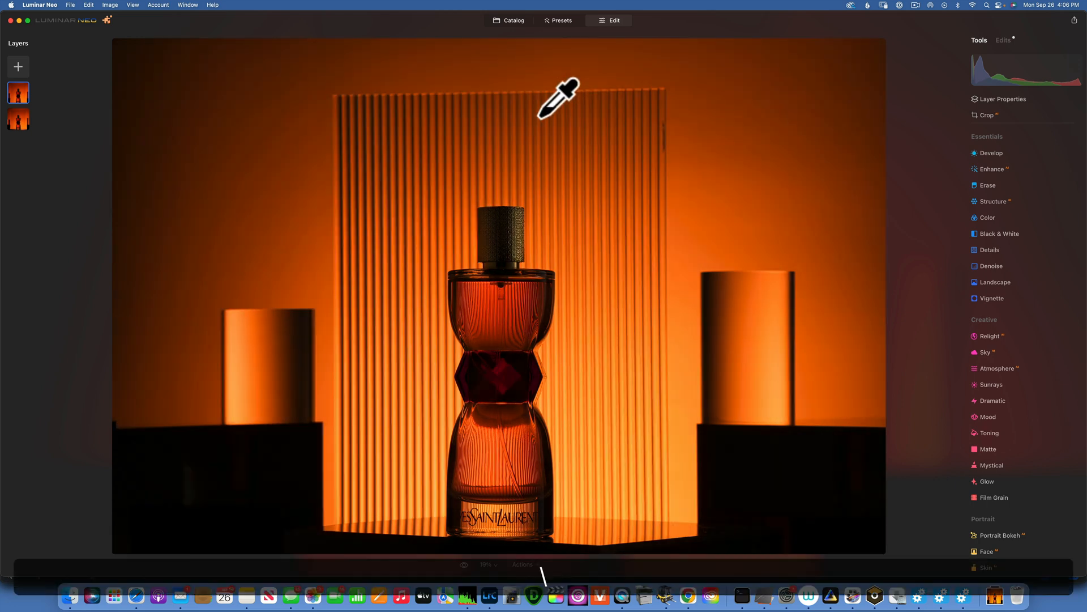
{"action": "mouse_move", "coordinate": [879, 81]}
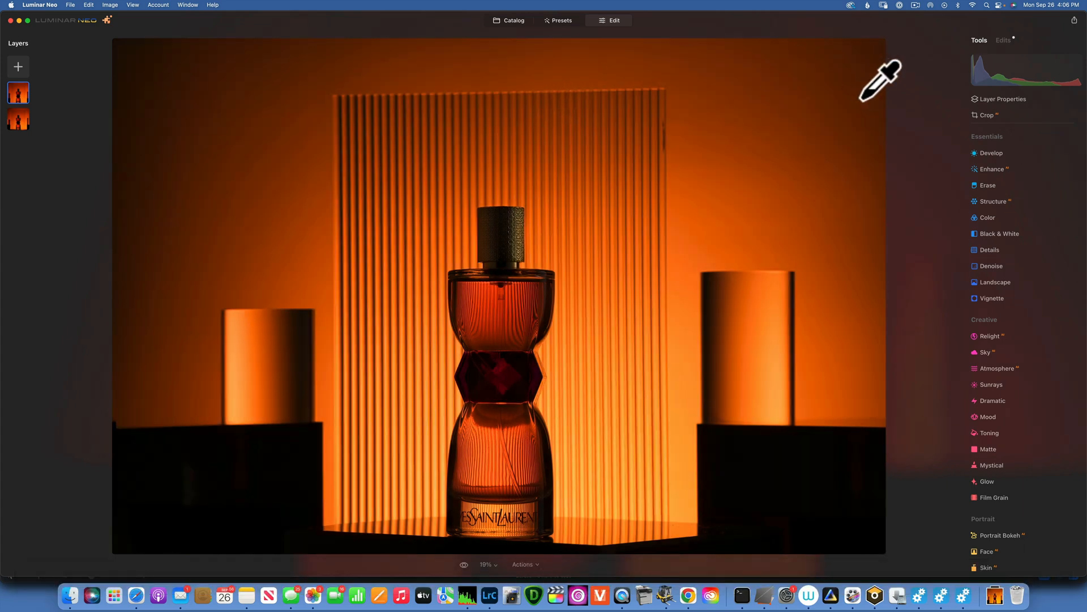
Step: Enter crop mode from the Tools panel
{"action": "left_click", "coordinate": [986, 114]}
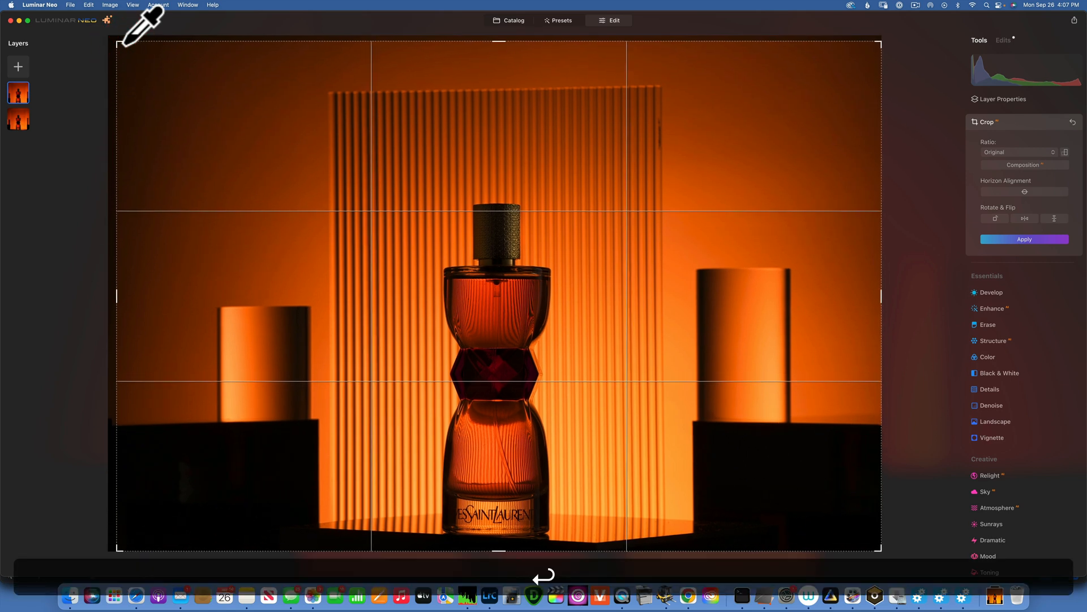
Step: Apply the crop, trimming the photo edges with the bottle centred
{"action": "left_click", "coordinate": [1024, 239]}
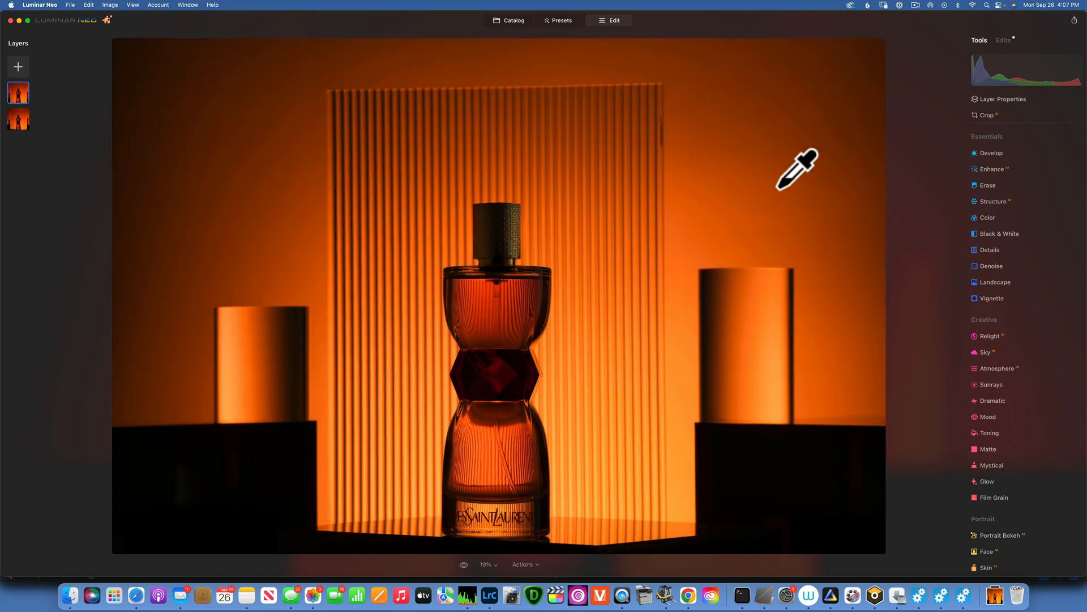
{"action": "mouse_move", "coordinate": [706, 229]}
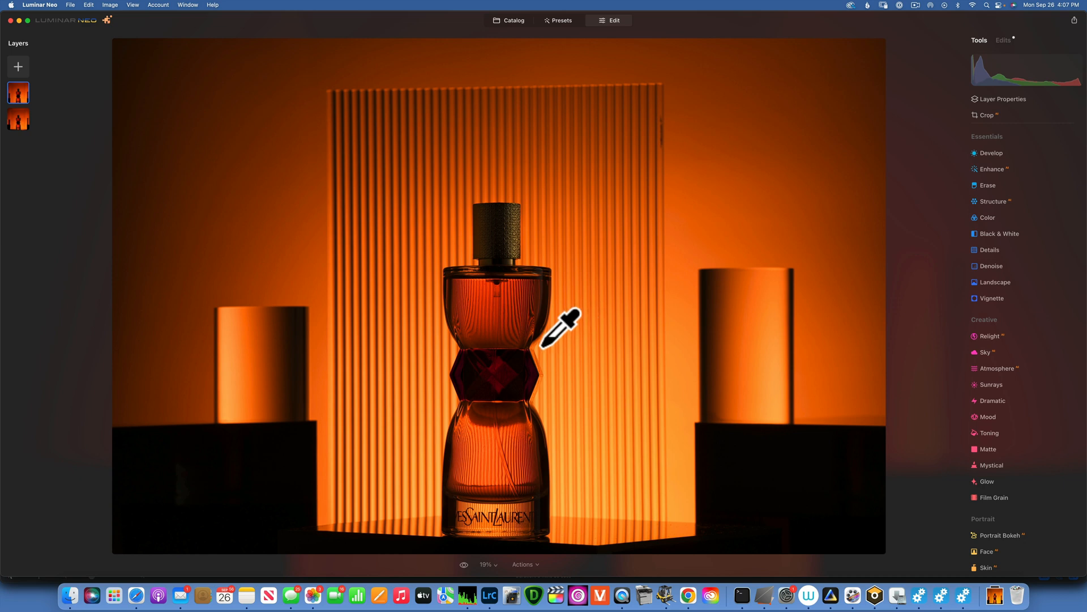
{"action": "mouse_move", "coordinate": [318, 196]}
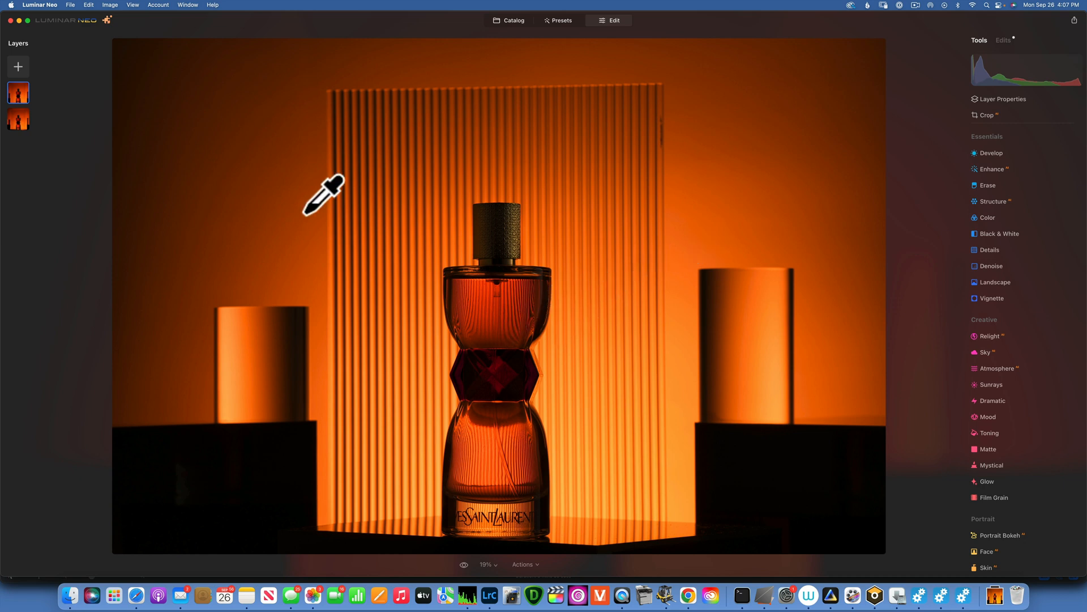
{"action": "mouse_move", "coordinate": [657, 275]}
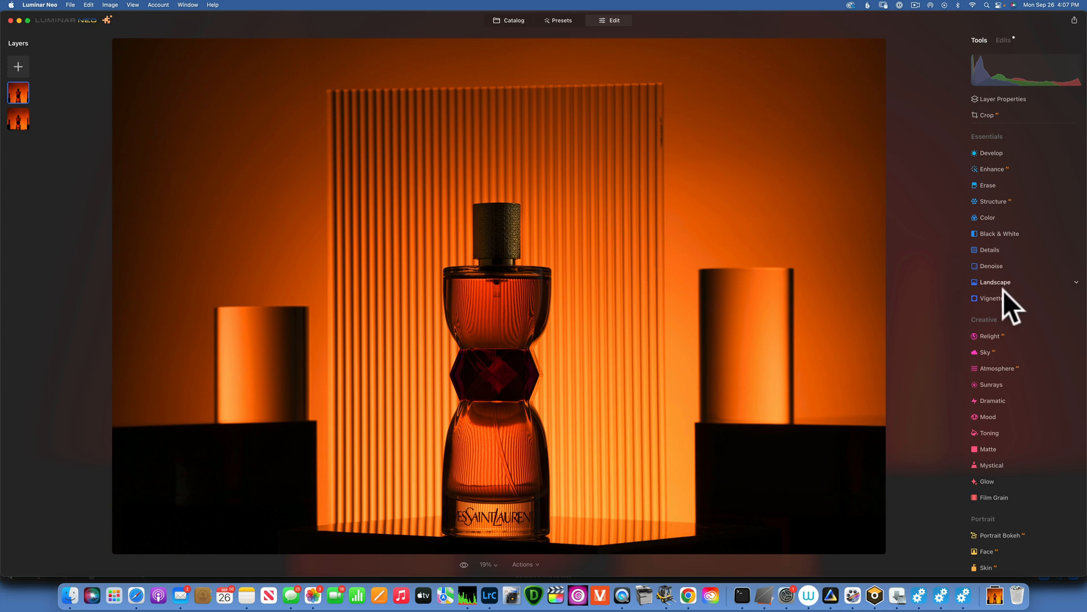
{"action": "mouse_move", "coordinate": [1037, 312]}
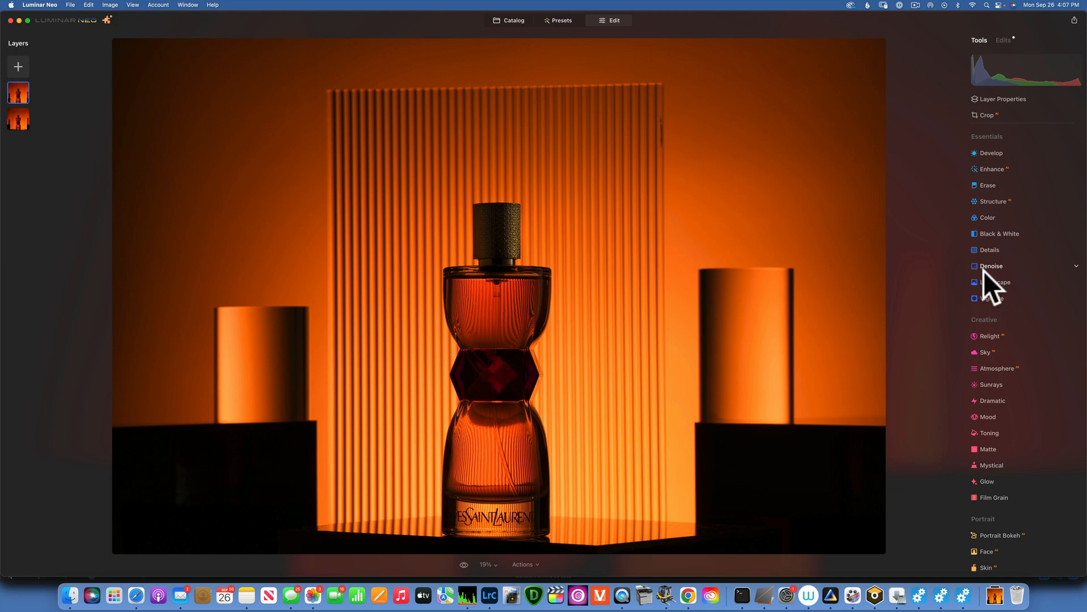
{"action": "mouse_move", "coordinate": [982, 290]}
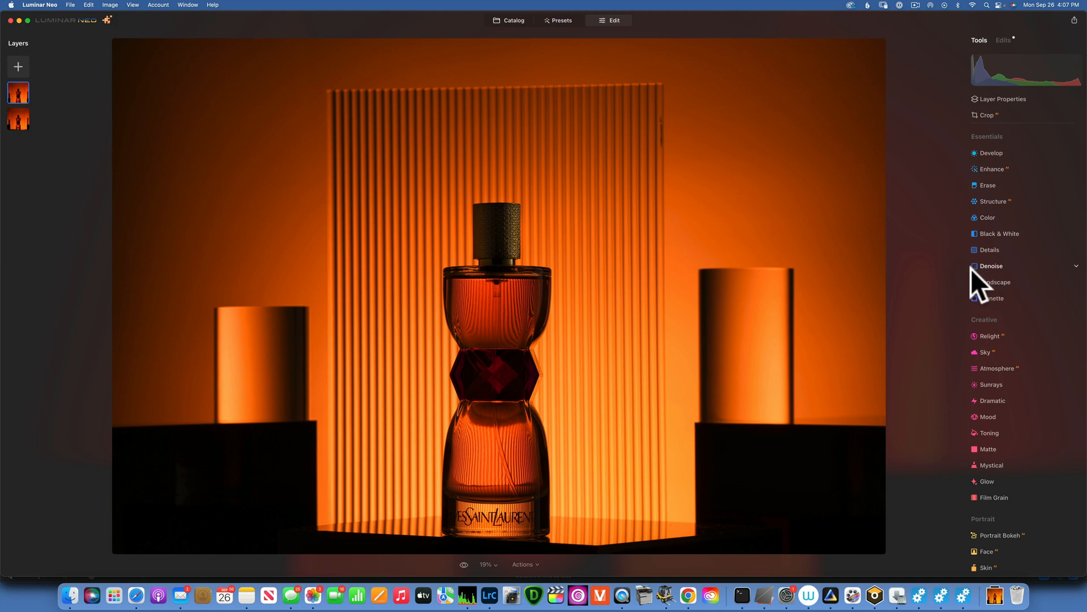